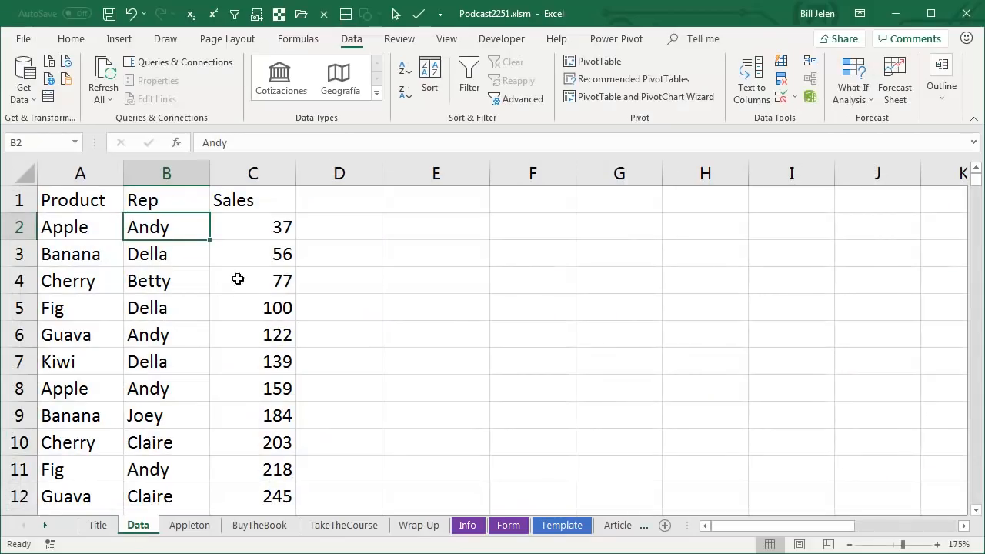
# Insert a PivotTable from Data!$A$1:$C$466 at cell E2 on the Data sheet
pyautogui.click(119, 38)
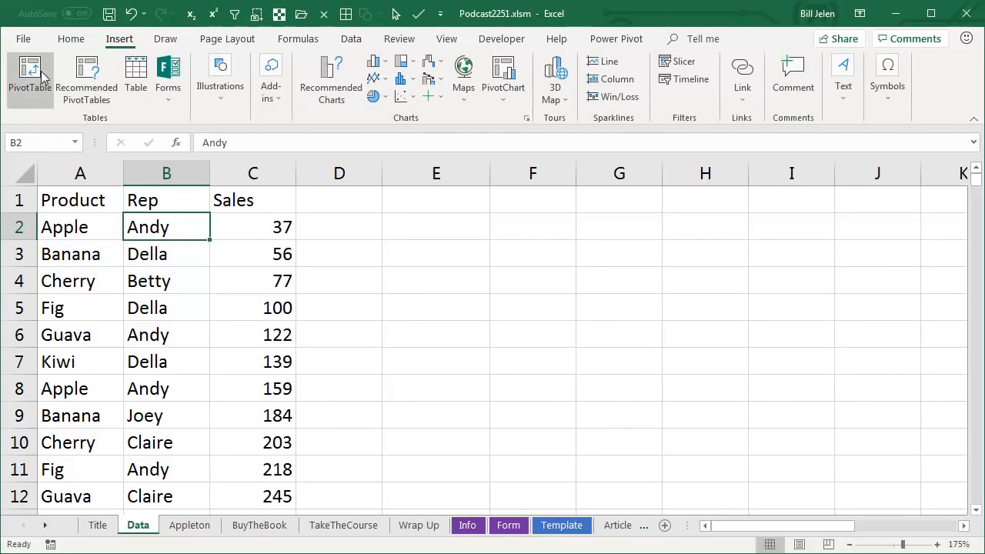
pyautogui.click(30, 73)
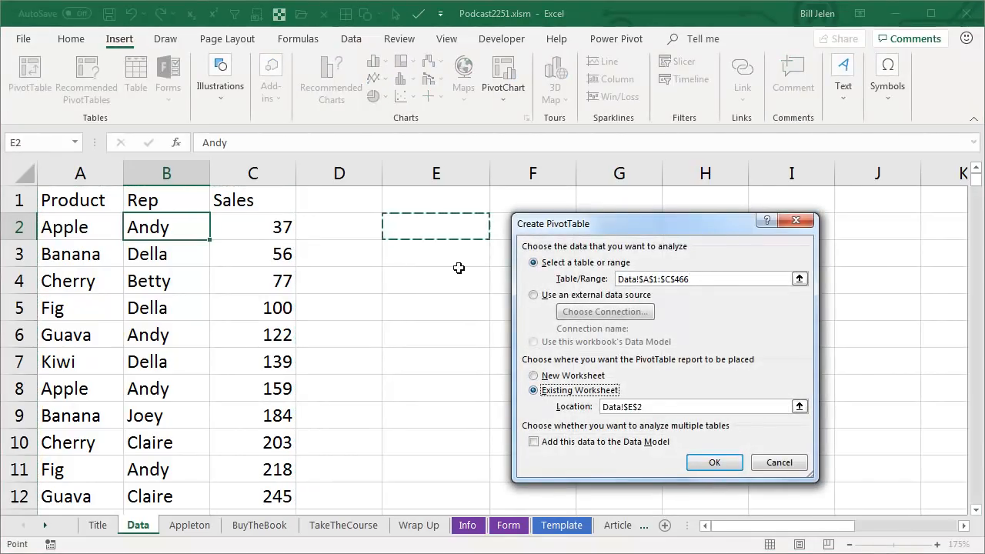
pyautogui.click(713, 462)
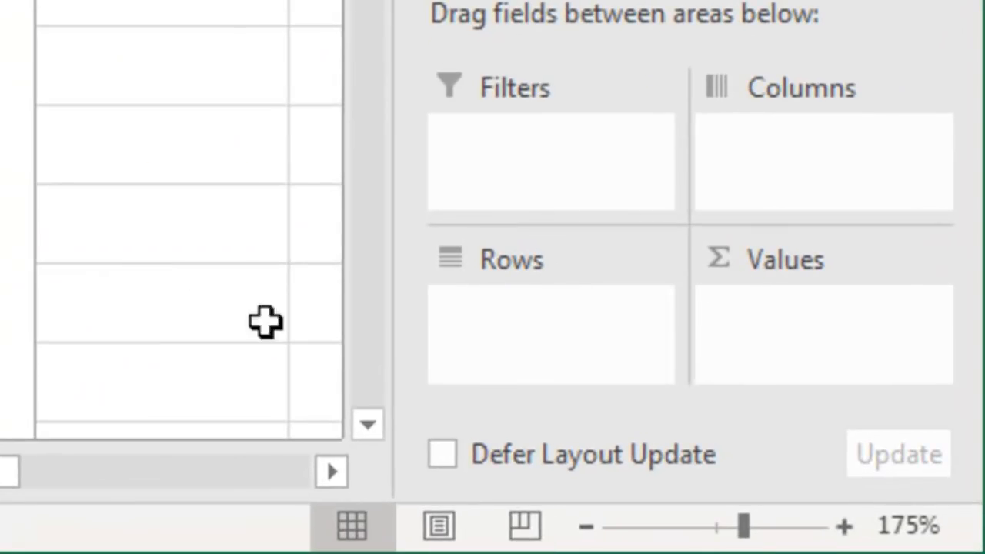
pyautogui.moveTo(483, 266)
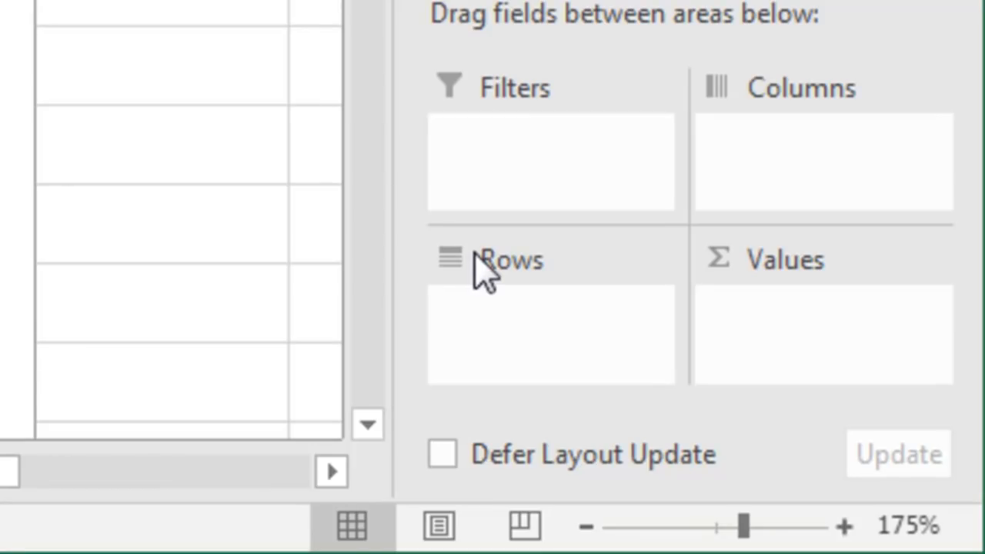
pyautogui.moveTo(550, 288)
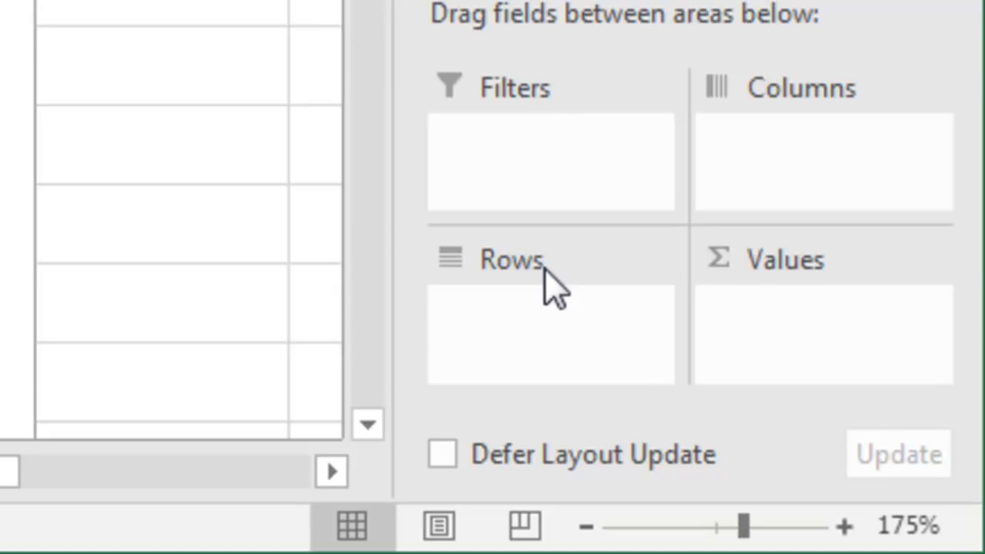
pyautogui.moveTo(800, 127)
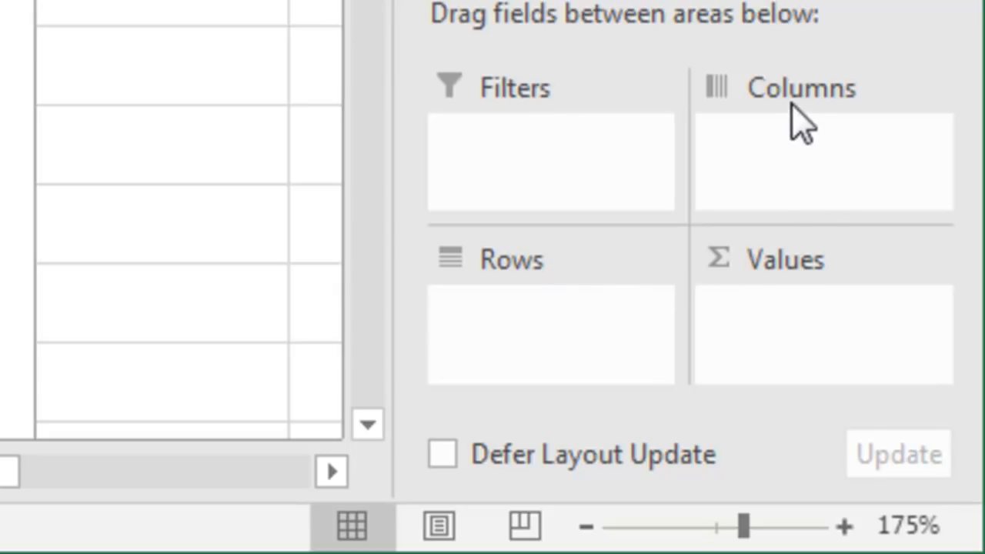
pyautogui.moveTo(816, 104)
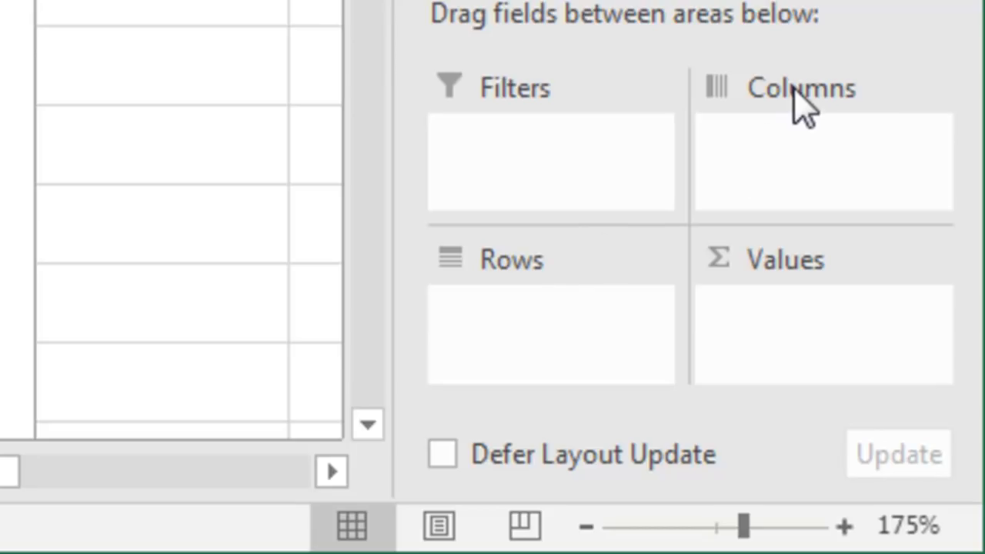
pyautogui.moveTo(889, 107)
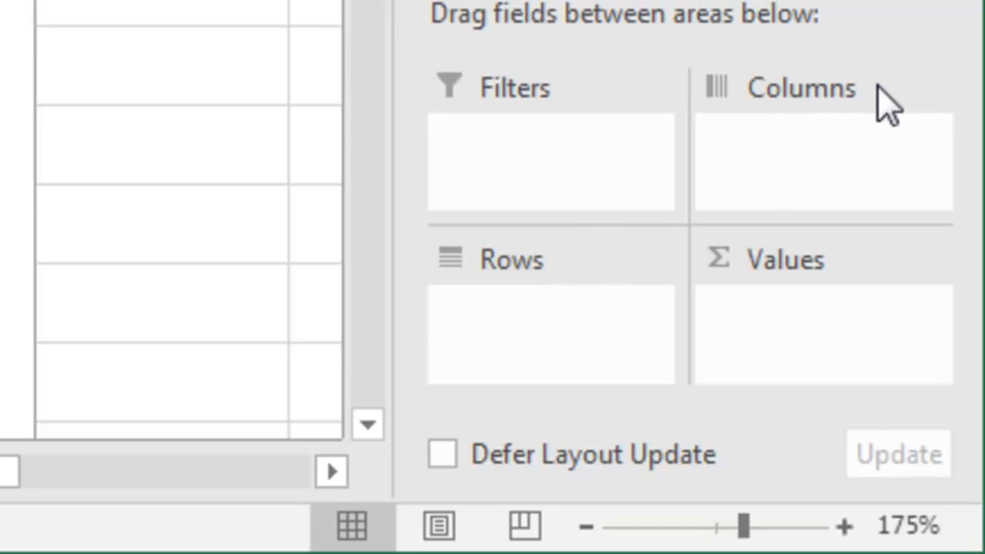
pyautogui.moveTo(527, 373)
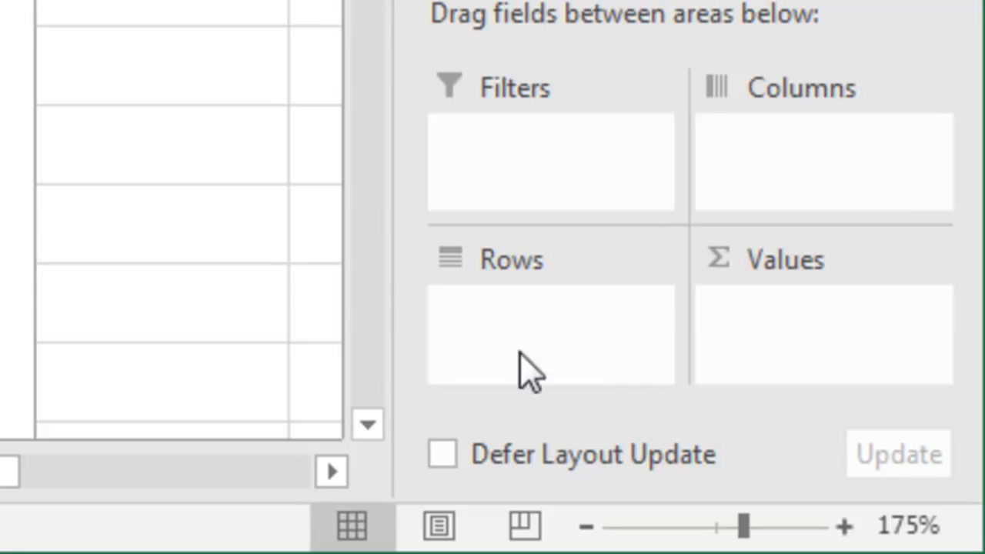
pyautogui.moveTo(510, 300)
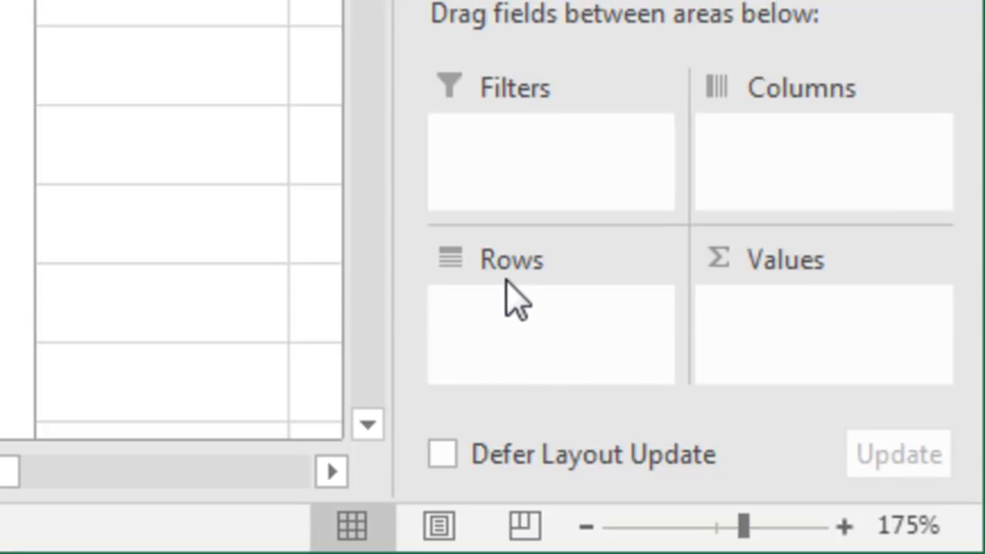
pyautogui.moveTo(506, 404)
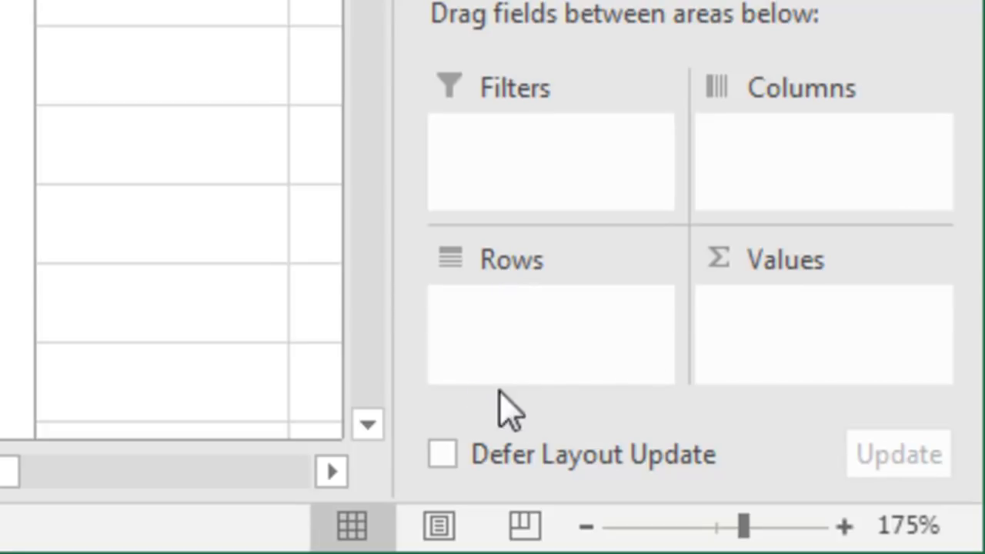
pyautogui.moveTo(811, 331)
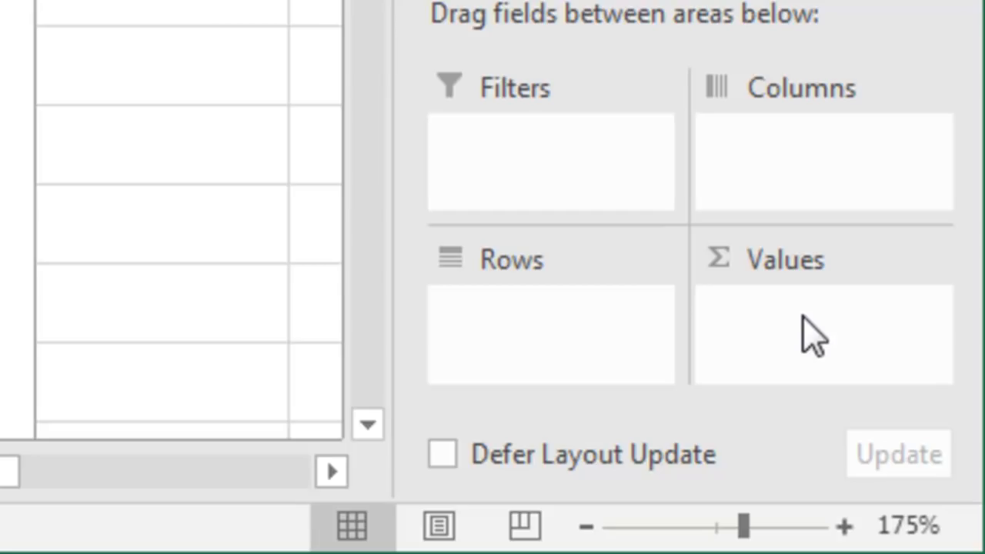
pyautogui.moveTo(785, 135)
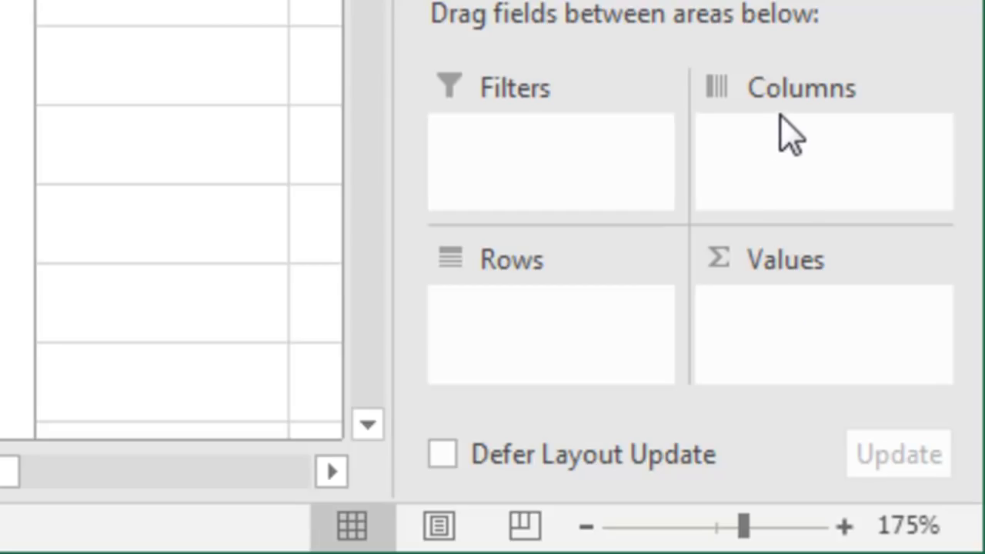
pyautogui.moveTo(808, 123)
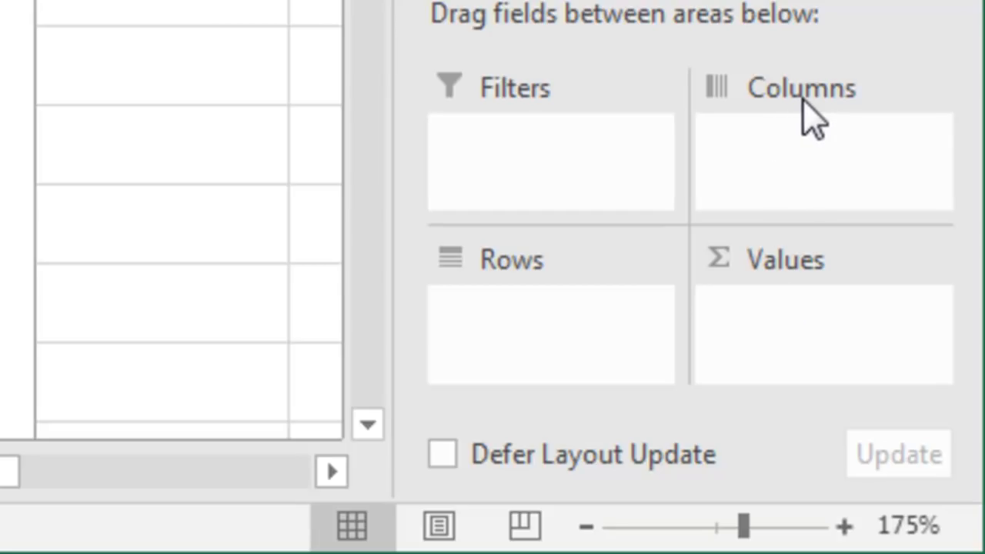
pyautogui.moveTo(677, 70)
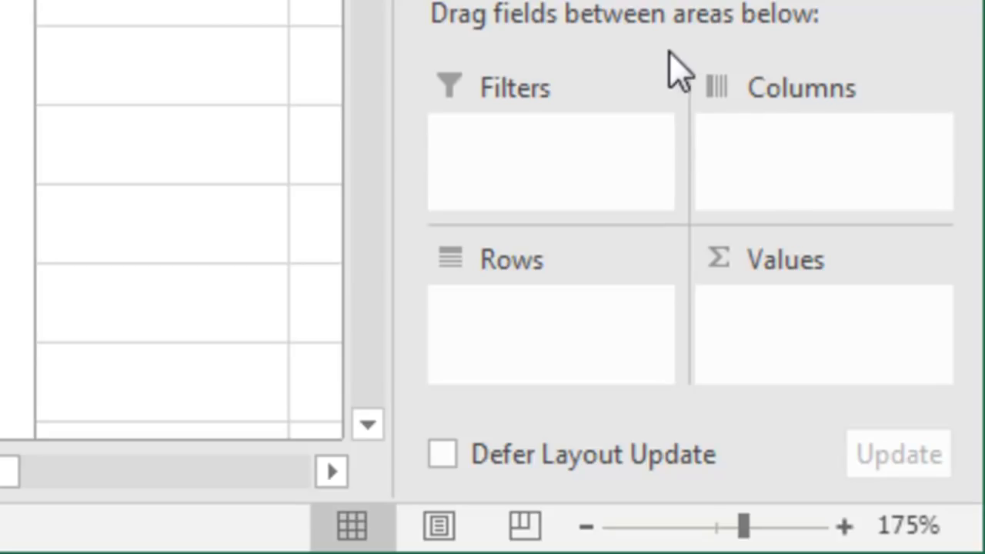
pyautogui.moveTo(858, 108)
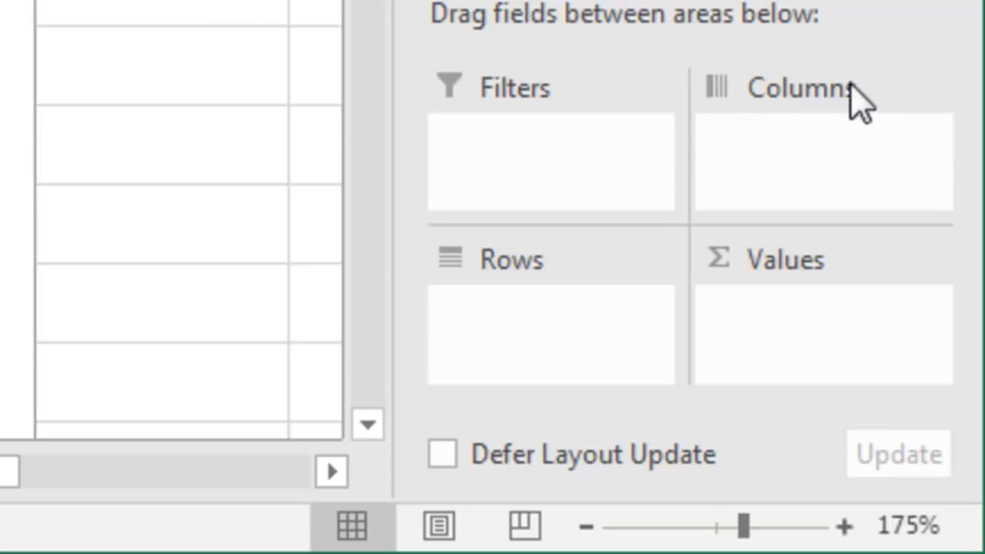
pyautogui.moveTo(738, 123)
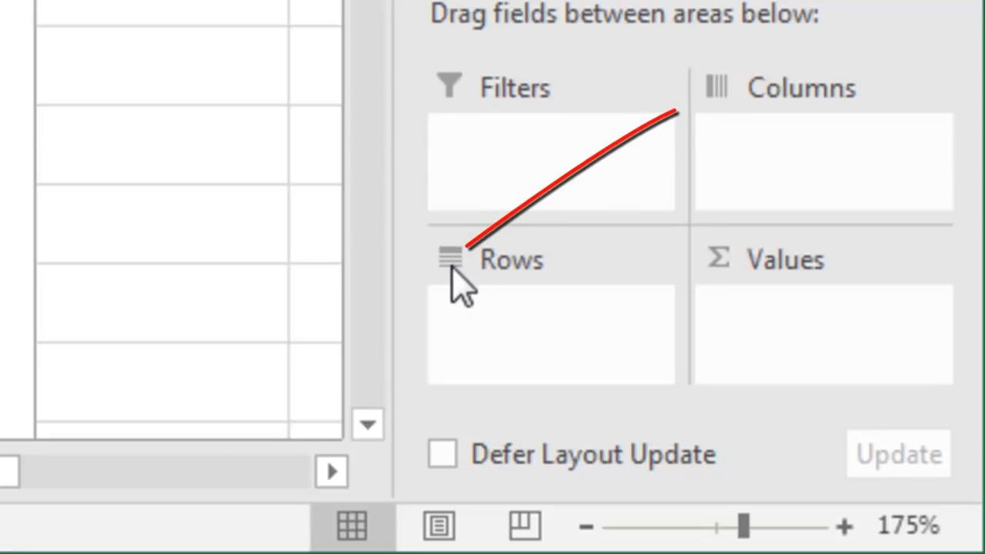
pyautogui.moveTo(716, 104)
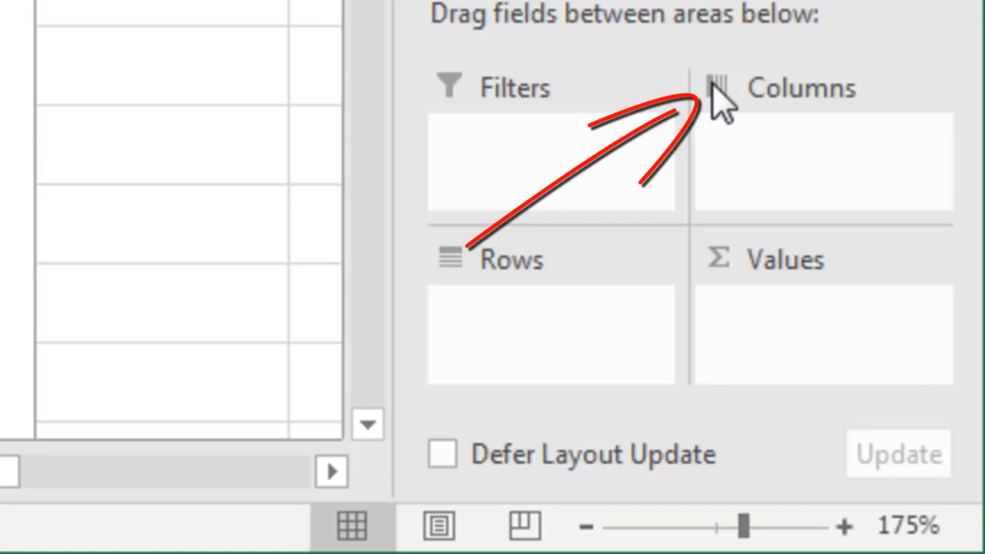
pyautogui.moveTo(450, 289)
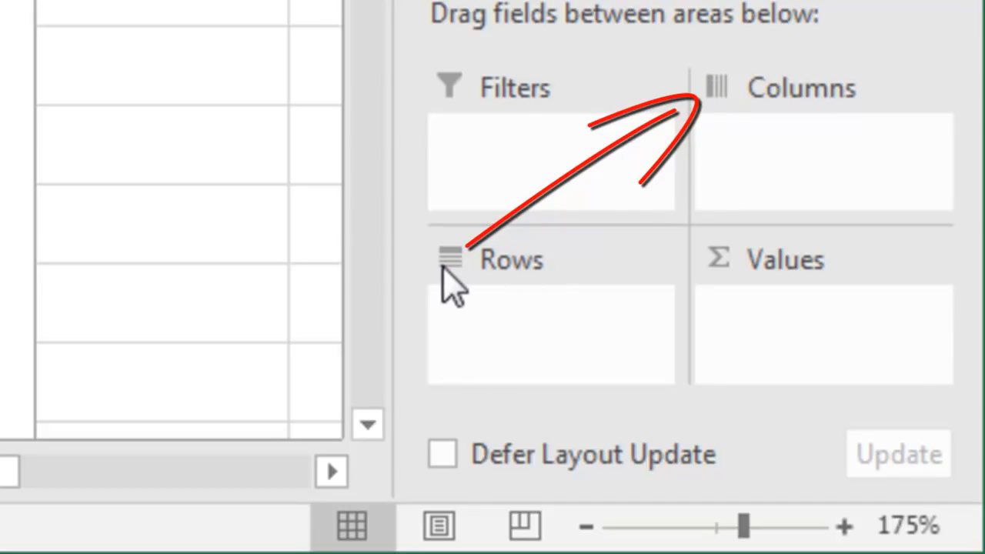
pyautogui.moveTo(804, 119)
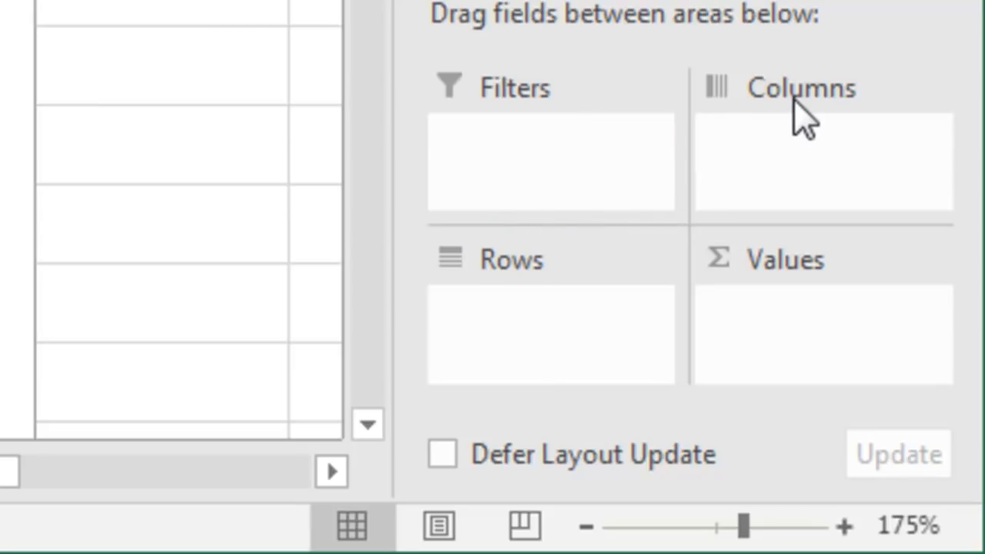
pyautogui.moveTo(808, 93)
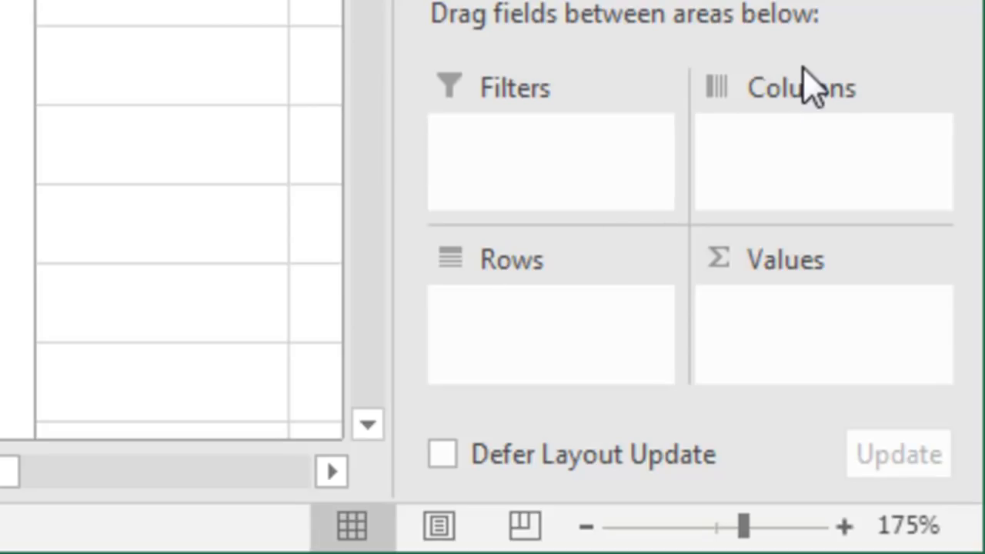
pyautogui.moveTo(774, 173)
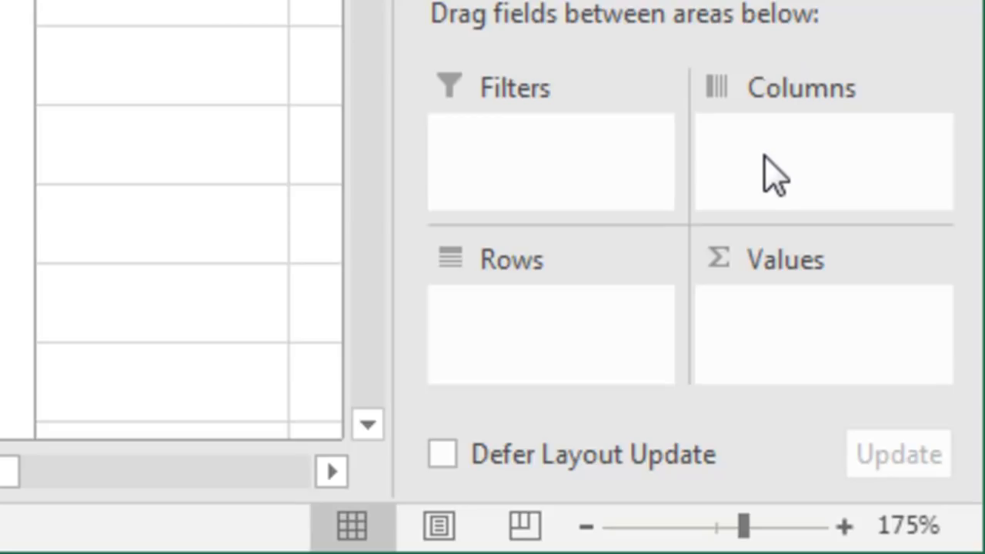
pyautogui.moveTo(777, 161)
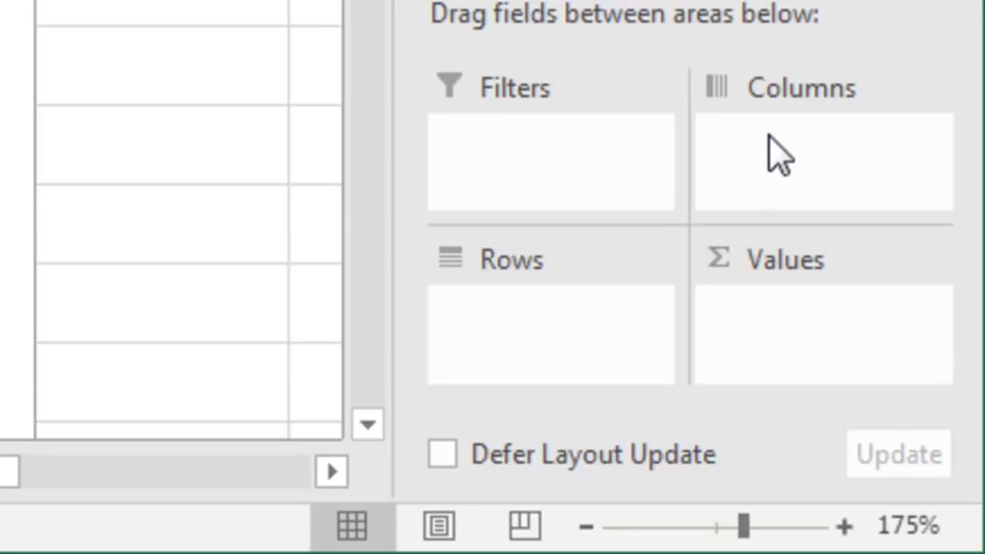
pyautogui.moveTo(793, 131)
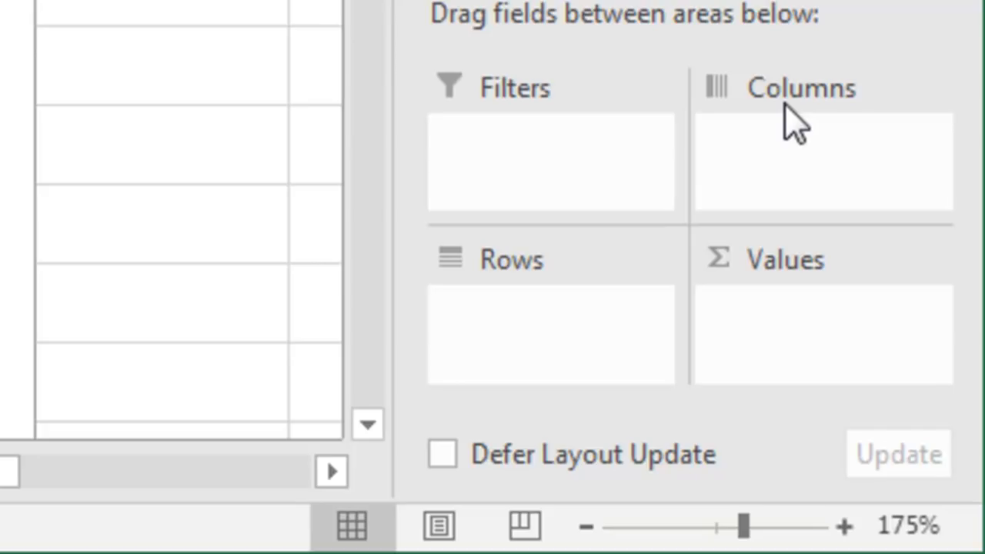
pyautogui.moveTo(721, 169)
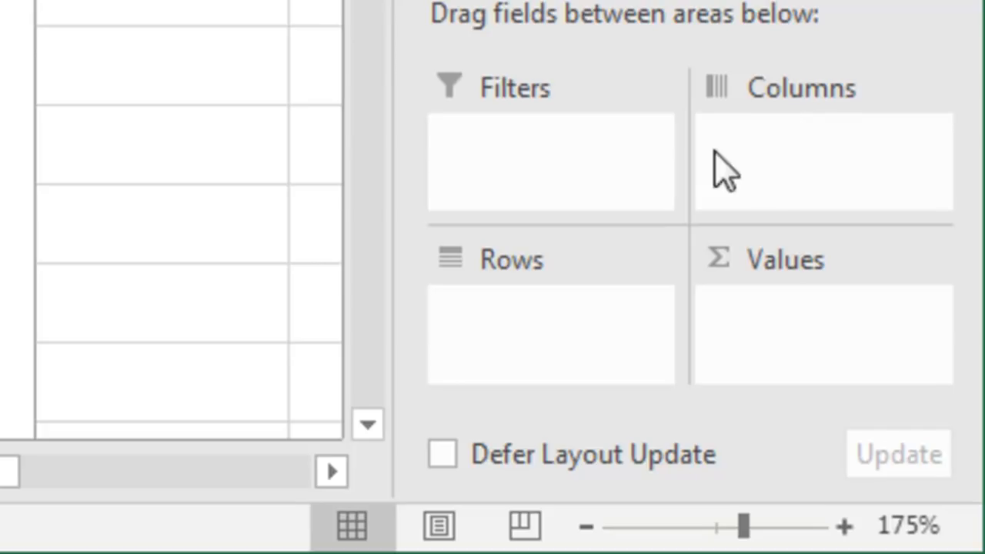
pyautogui.moveTo(608, 257)
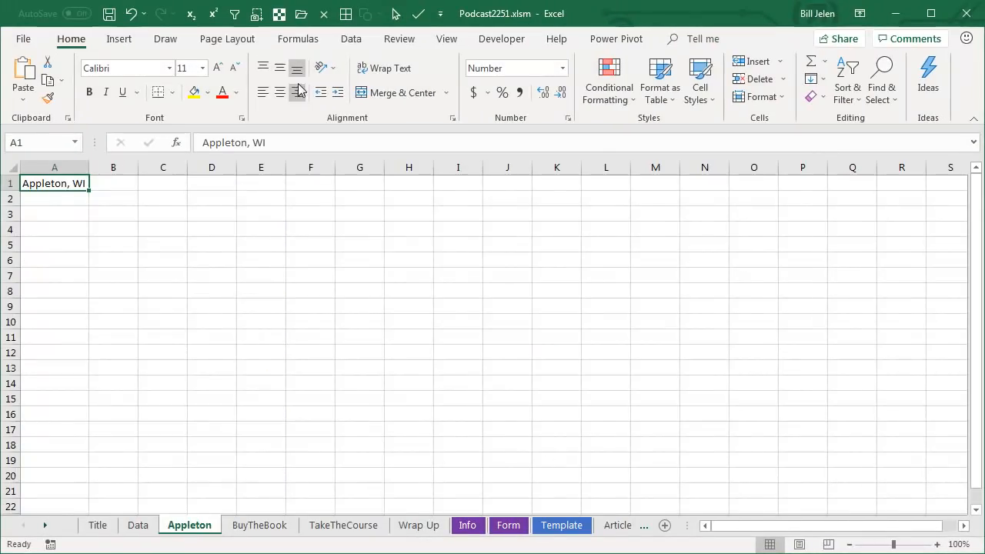
# Make Appleton in A1 a Geography data type and view its county, state and population card
pyautogui.click(351, 38)
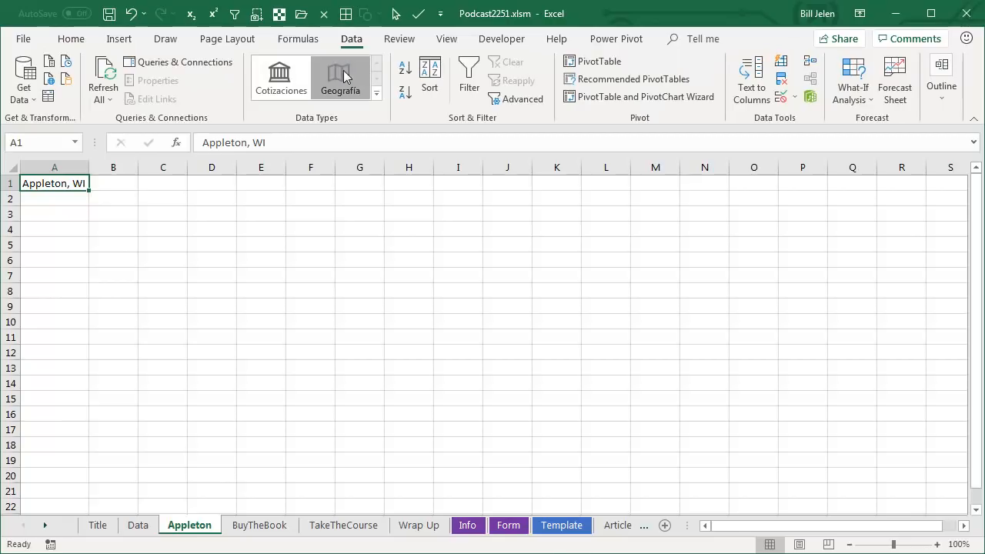
pyautogui.click(339, 77)
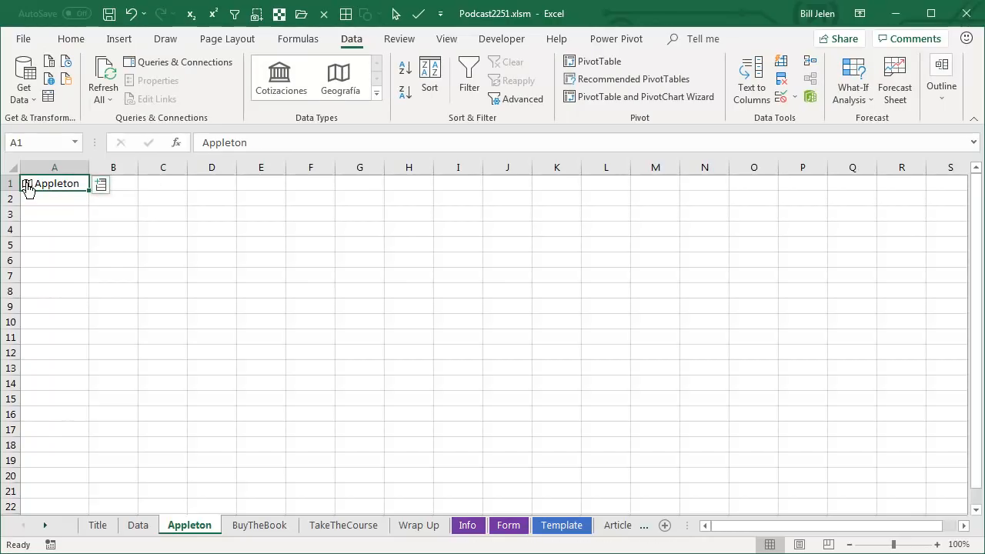
pyautogui.click(100, 183)
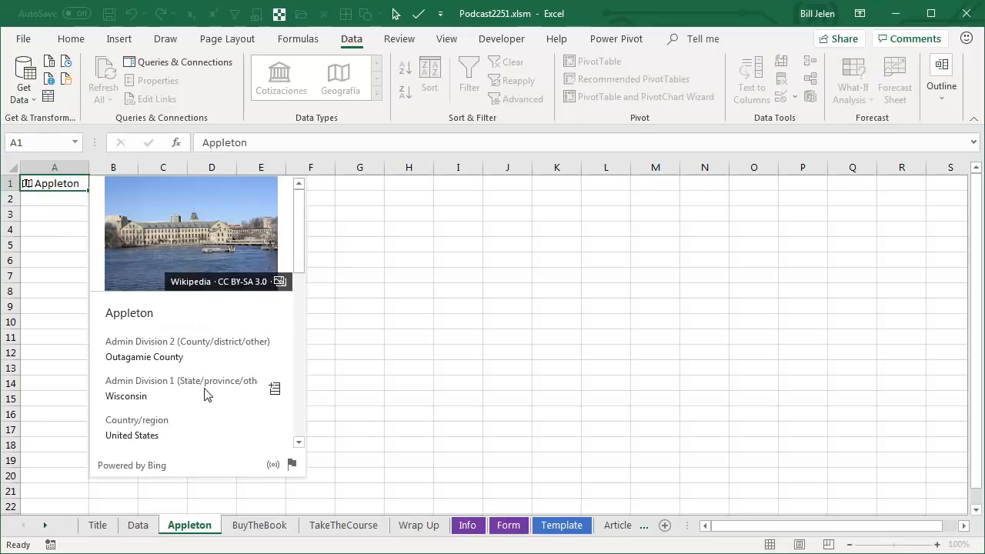
pyautogui.scroll(-3)
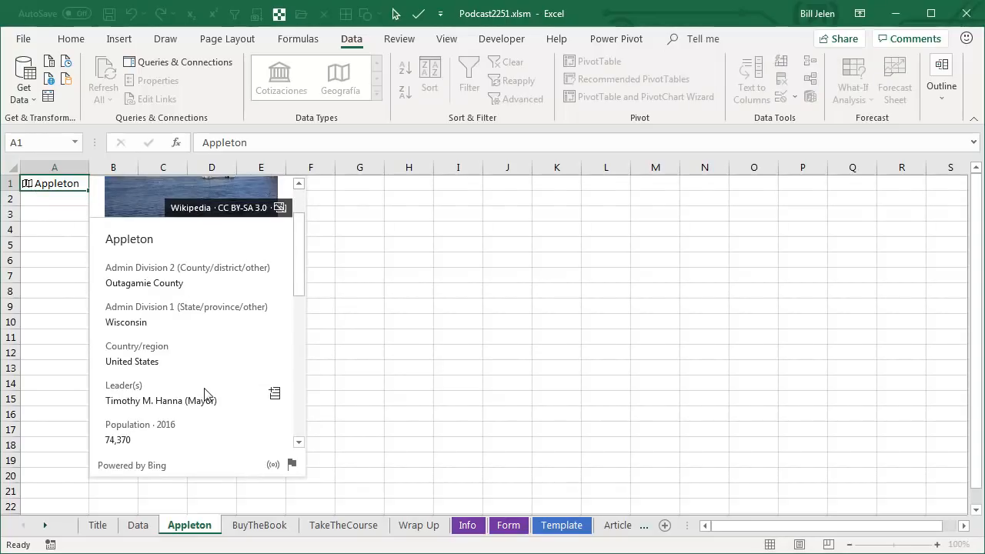
pyautogui.moveTo(146, 443)
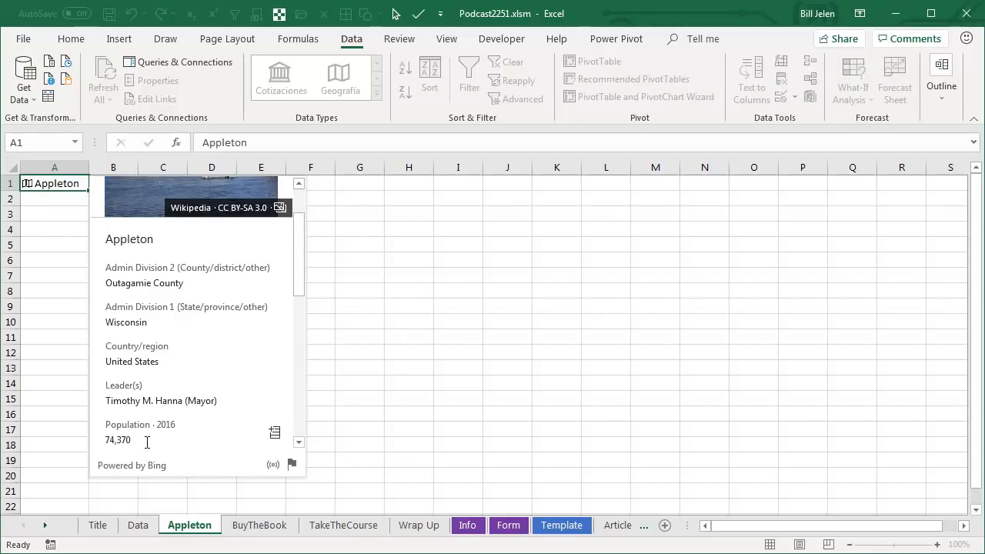
pyautogui.moveTo(376, 201)
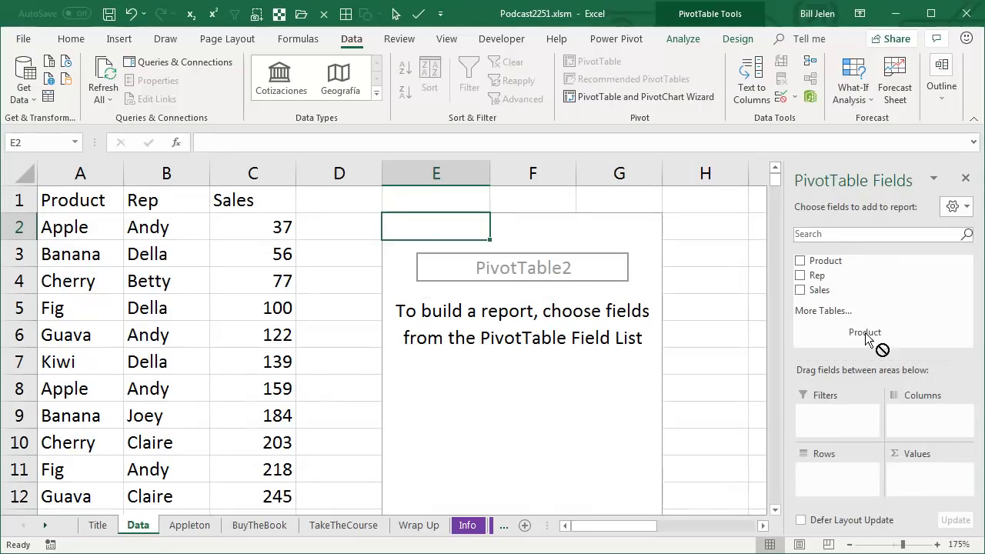
# Put Product in the pivot's Columns and Rep in its Rows
pyautogui.click(800, 260)
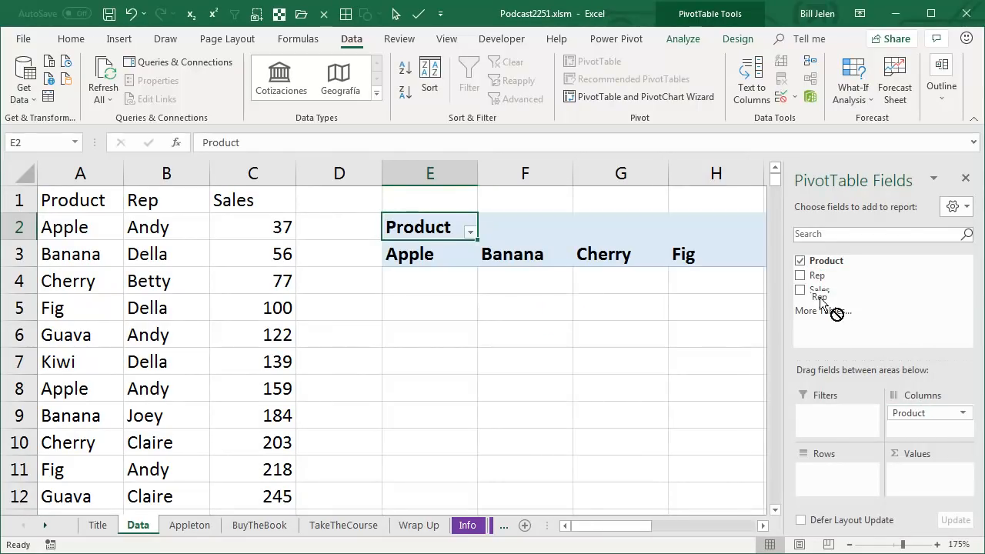
pyautogui.click(800, 275)
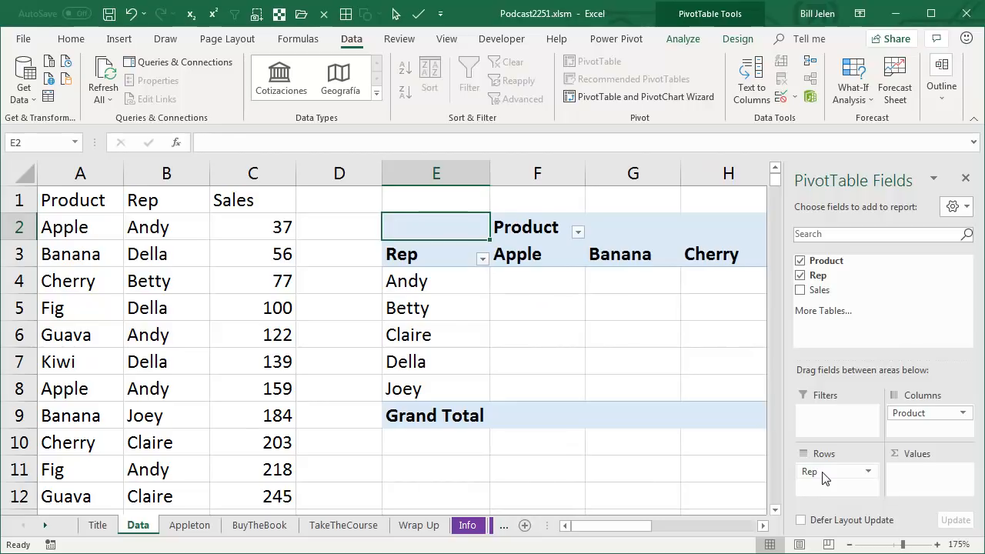
pyautogui.moveTo(919, 474)
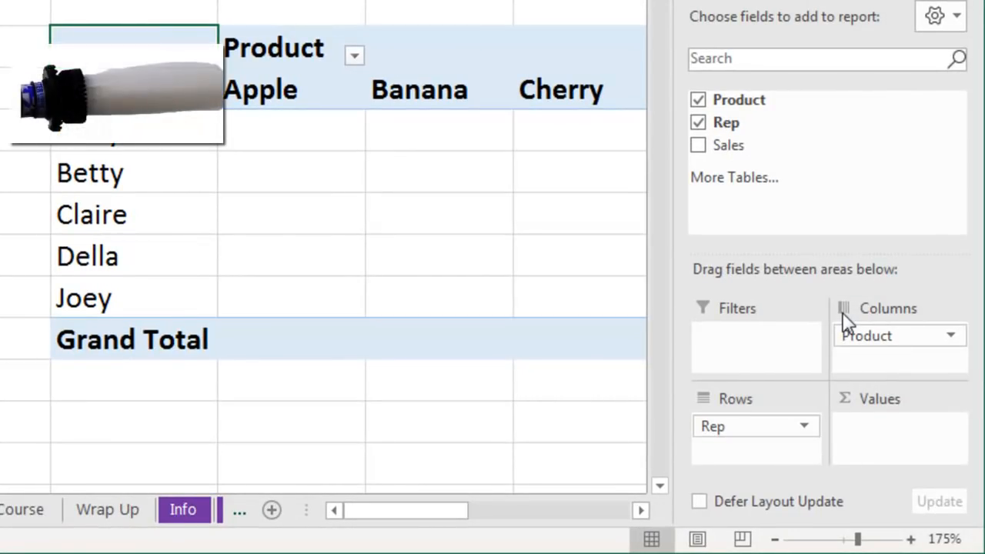
pyautogui.moveTo(901, 308)
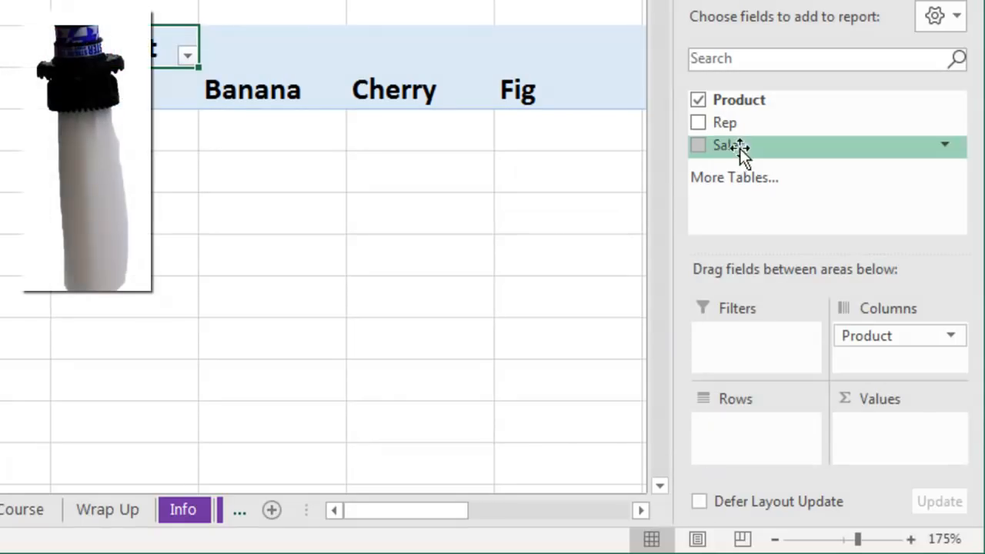
# Add Sales to the pivot's Values to show Sum of Sales per Rep and Product
pyautogui.click(698, 122)
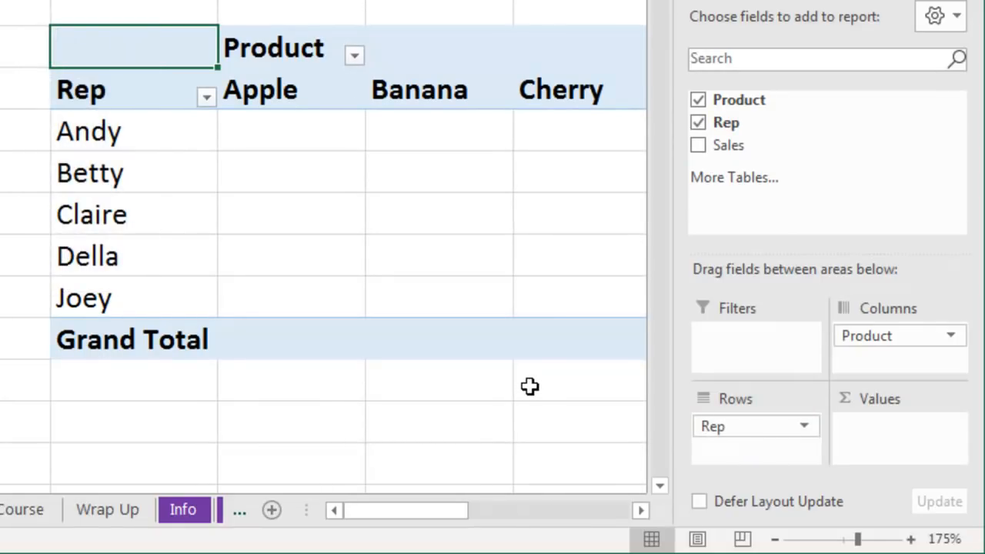
pyautogui.moveTo(727, 145)
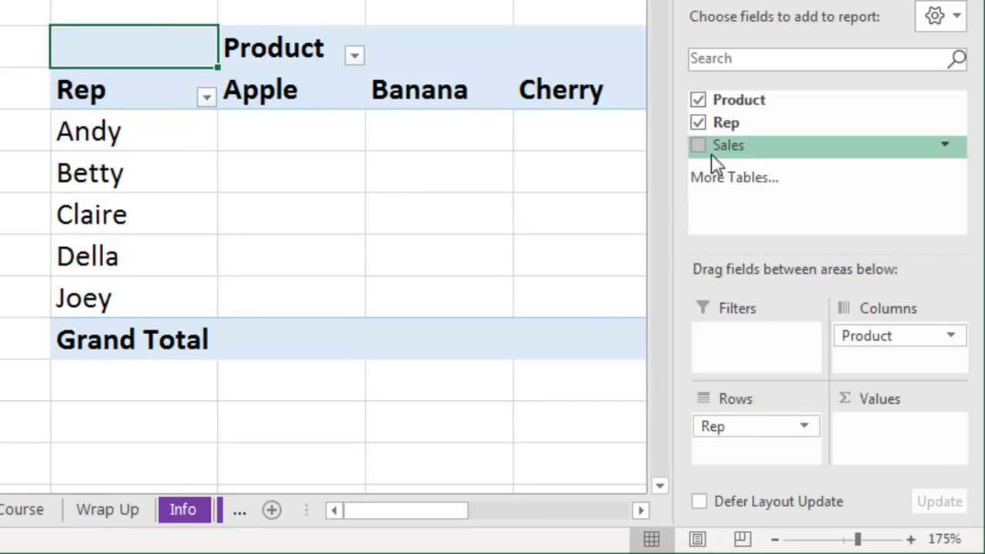
pyautogui.click(698, 145)
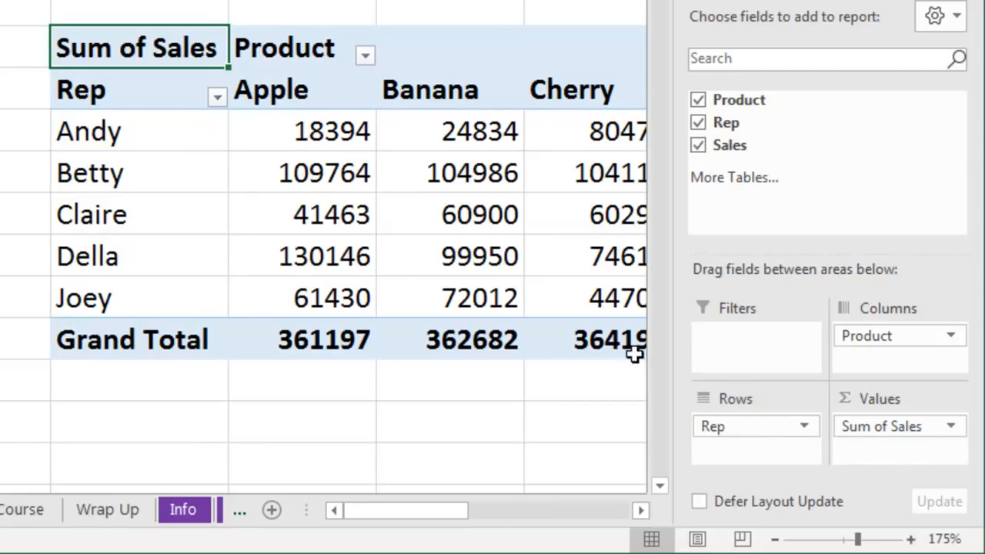
pyautogui.moveTo(473, 300)
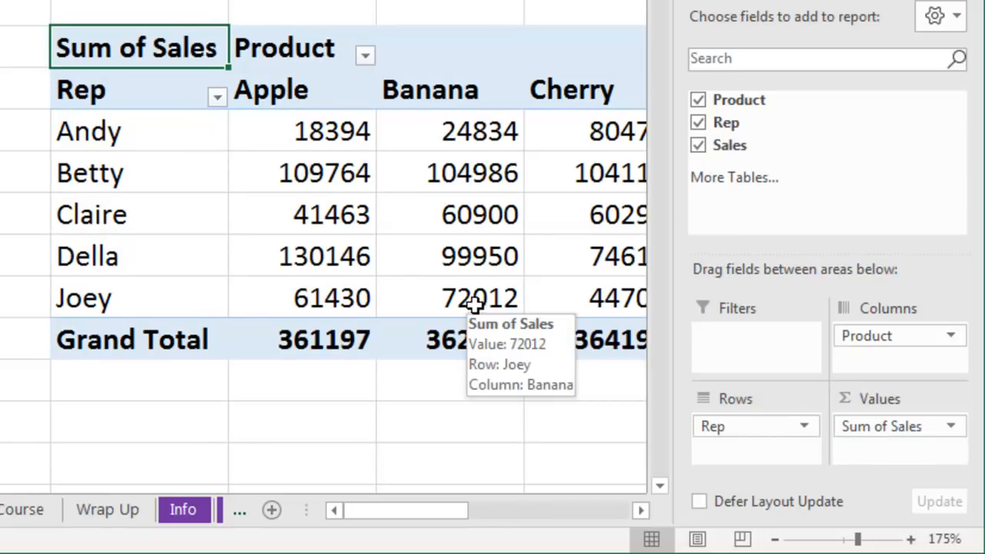
# Switch the pivot table to Classic PivotTable layout in PivotTable Options > Display
pyautogui.rightClick(81, 89)
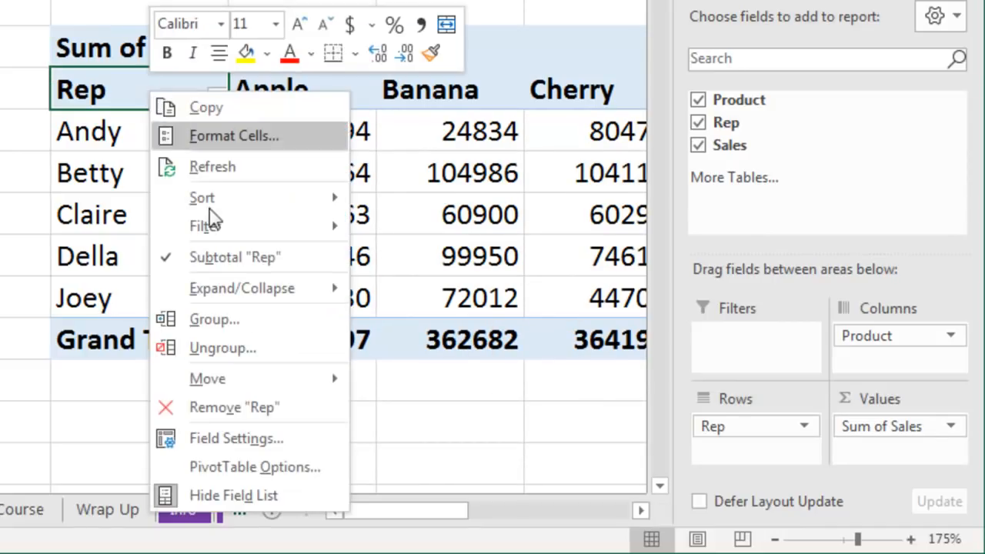
pyautogui.moveTo(235, 467)
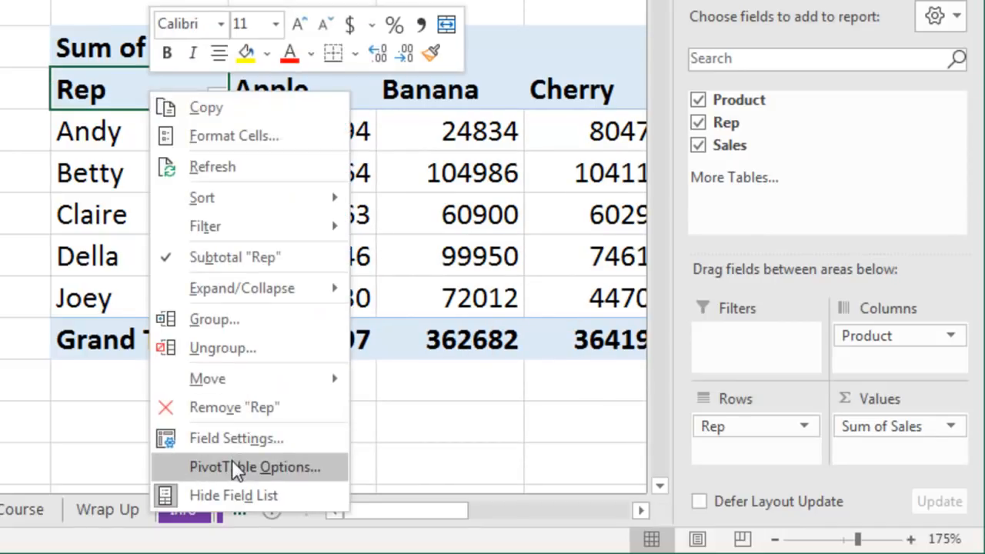
pyautogui.click(254, 466)
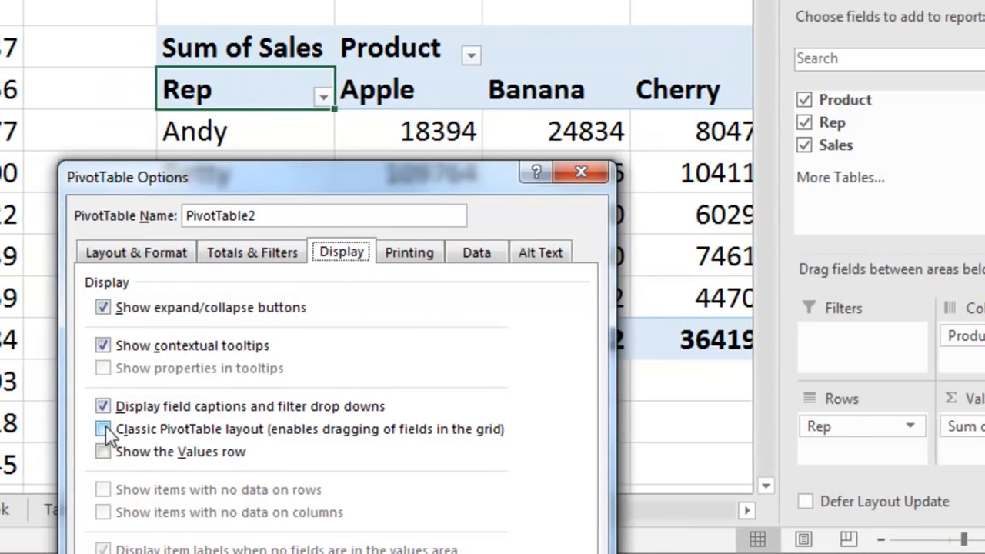
pyautogui.click(102, 429)
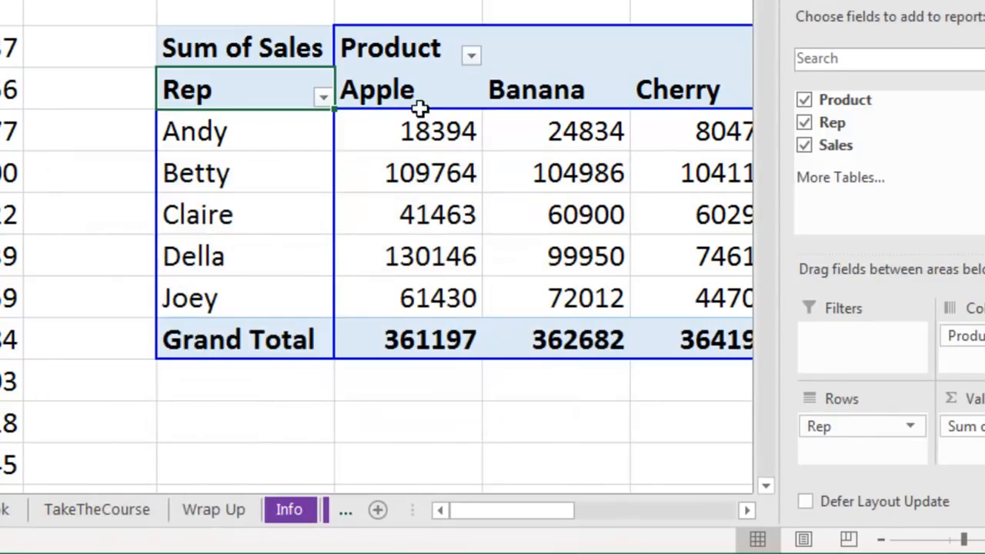
pyautogui.moveTo(898, 179)
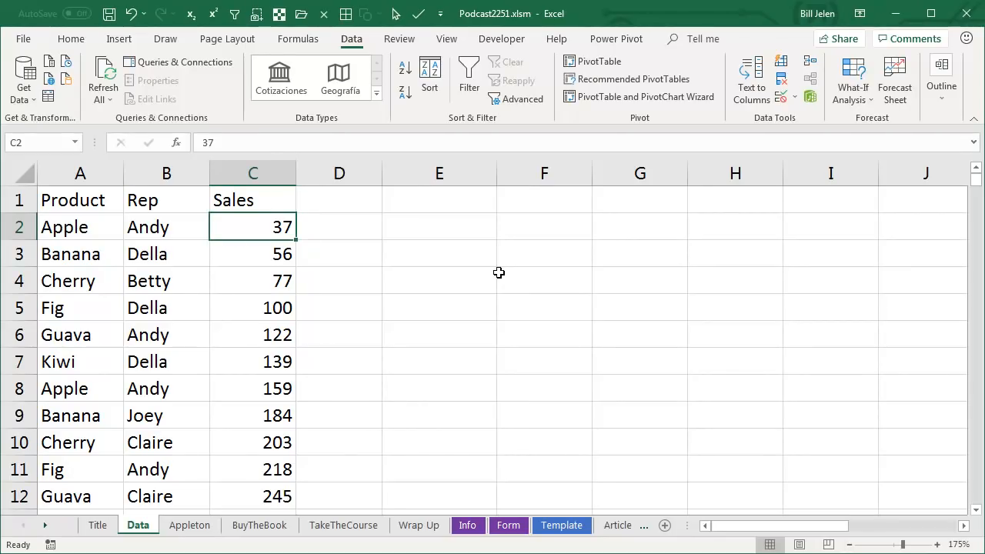
# Clear Betty's Cherry sales in C4 and insert a new PivotTable at E2
pyautogui.click(252, 281)
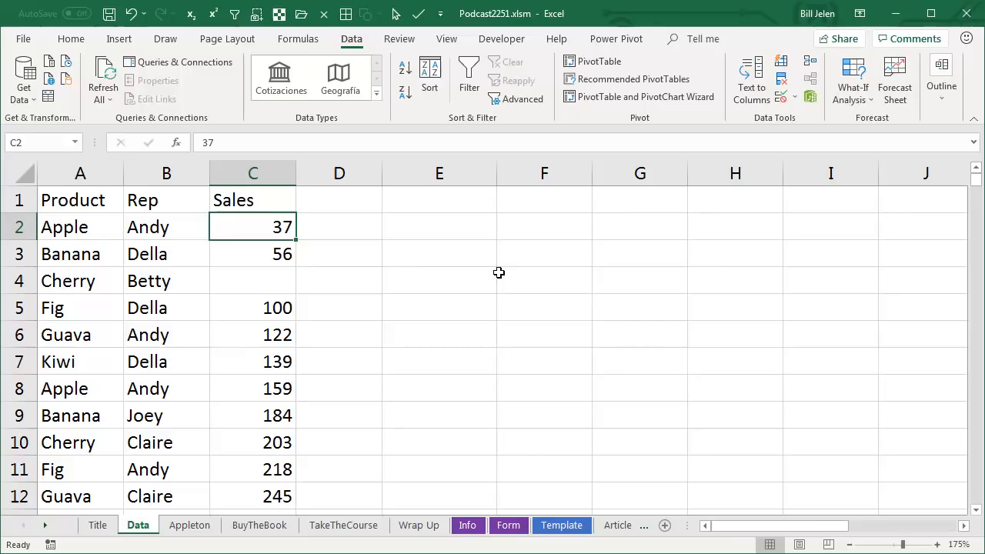
pyautogui.click(119, 39)
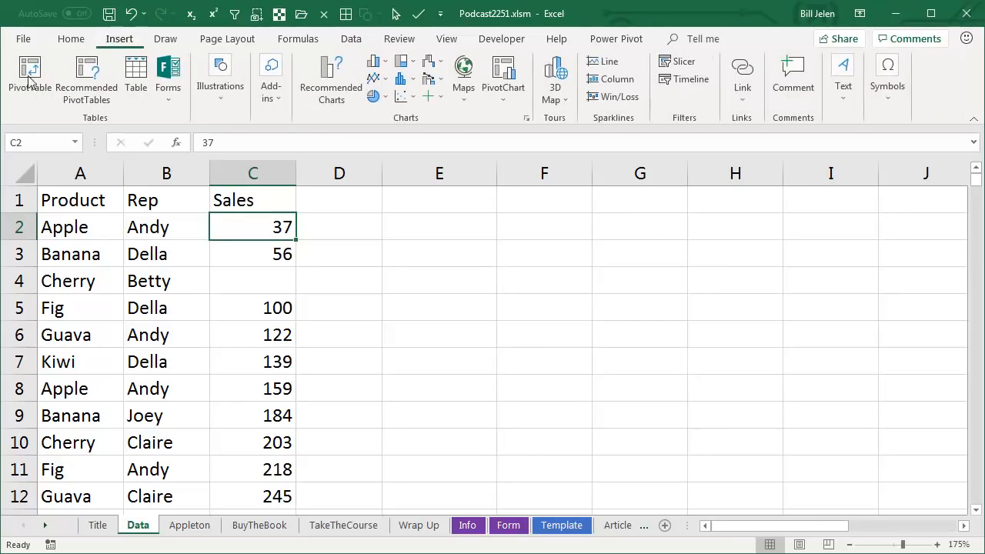
pyautogui.click(29, 73)
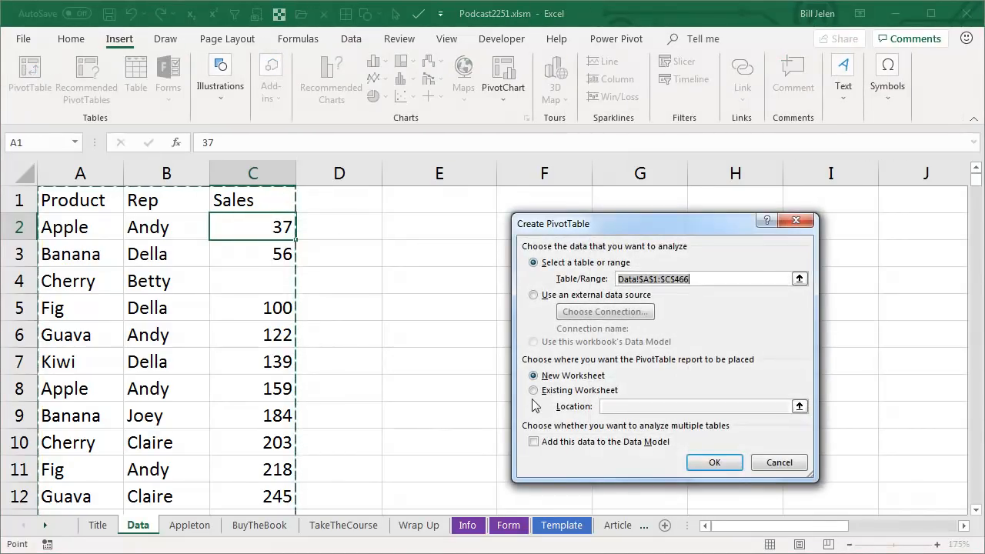
pyautogui.click(534, 390)
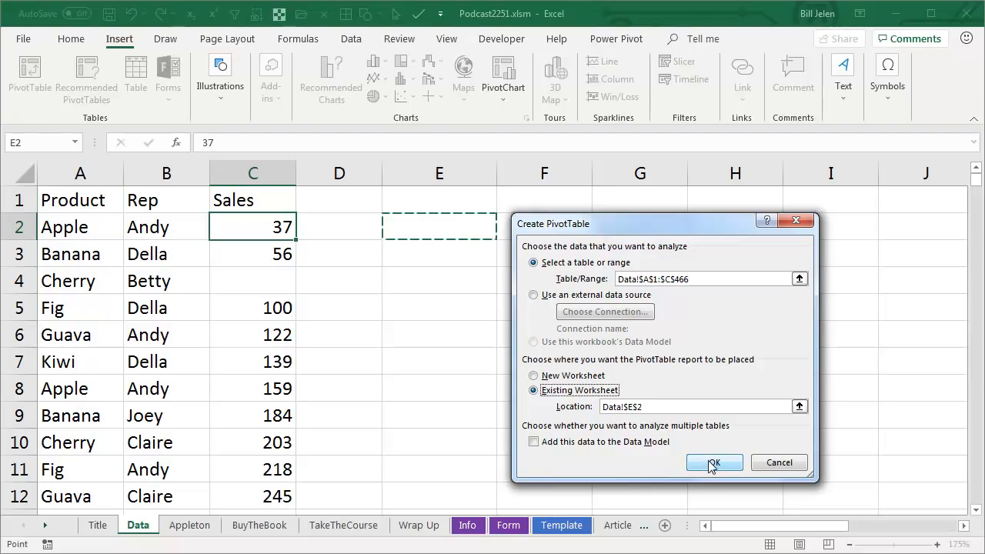
pyautogui.click(713, 462)
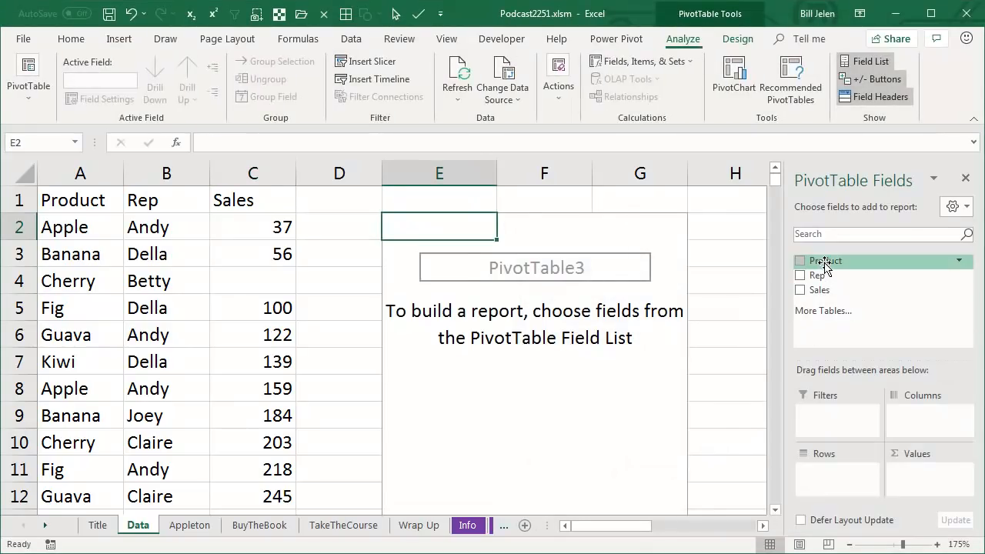
# Lay out PivotTable3 with Product in rows and Sales summed, then select Andy's Apple total
pyautogui.click(800, 260)
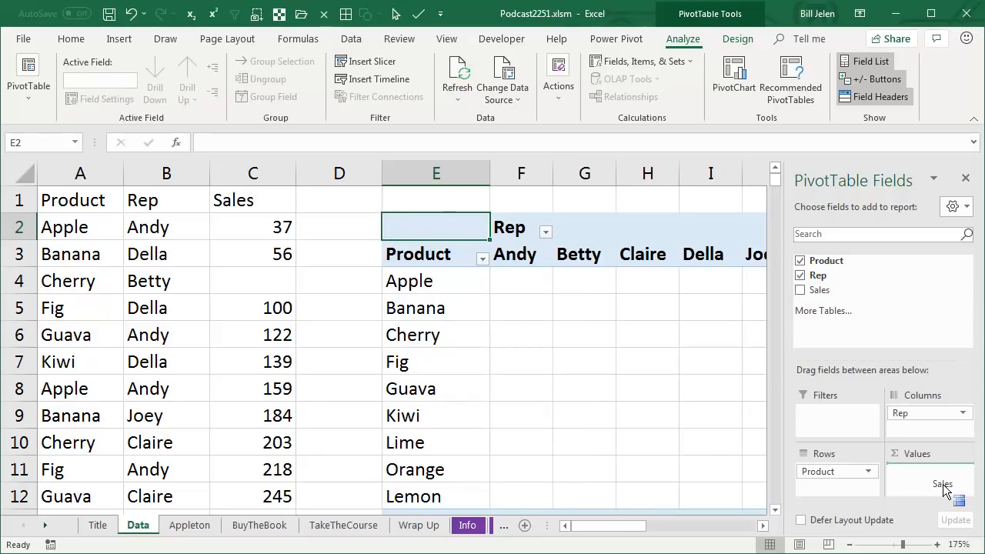
pyautogui.click(801, 290)
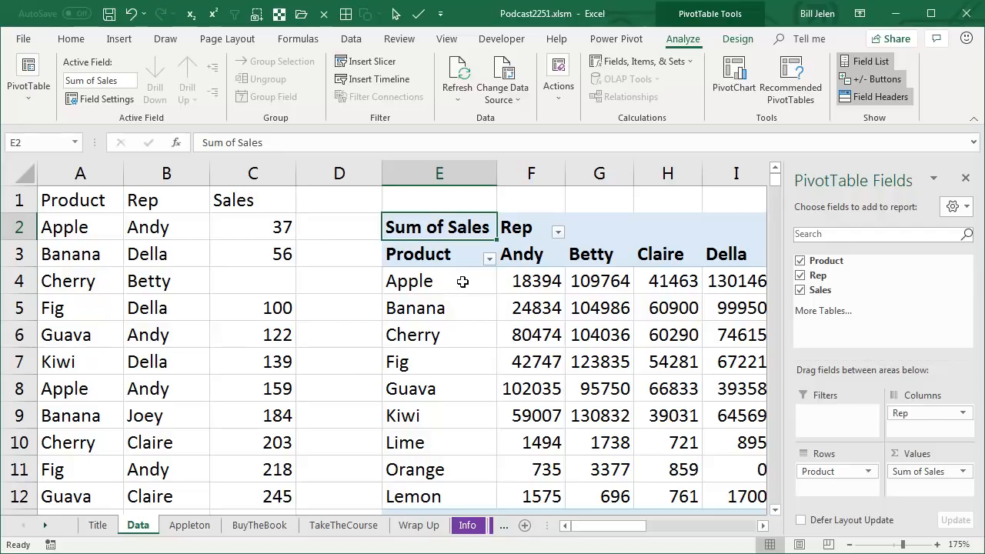
pyautogui.moveTo(524, 281)
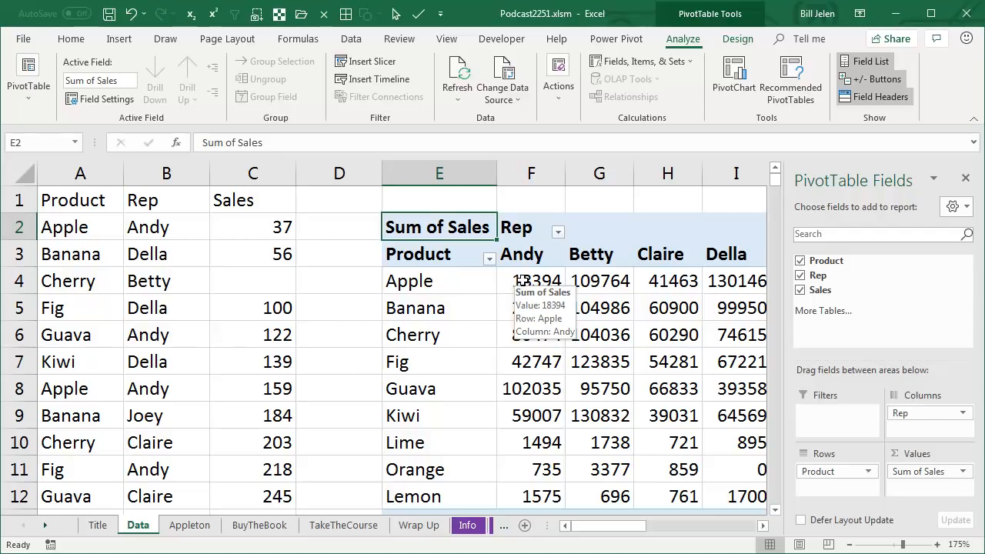
pyautogui.click(531, 281)
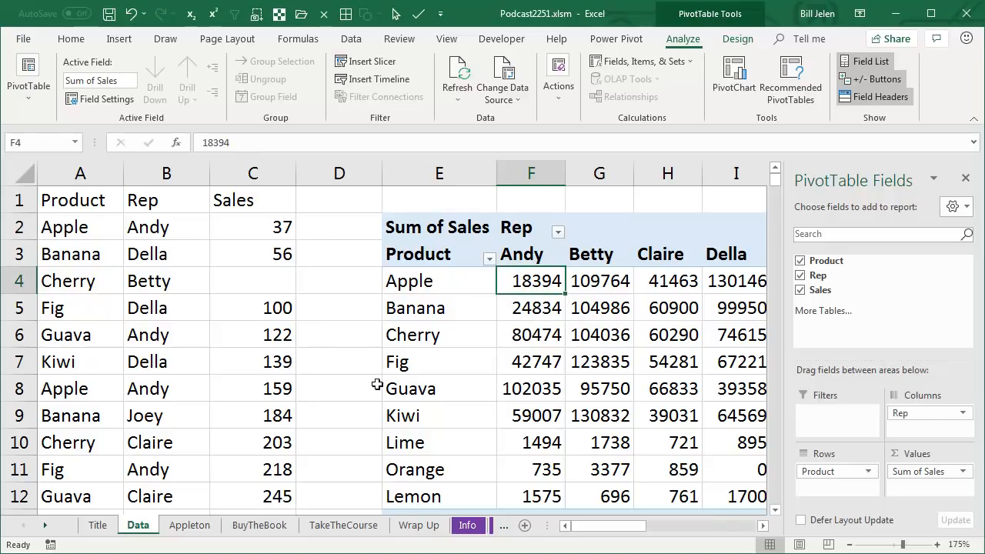
pyautogui.moveTo(652, 404)
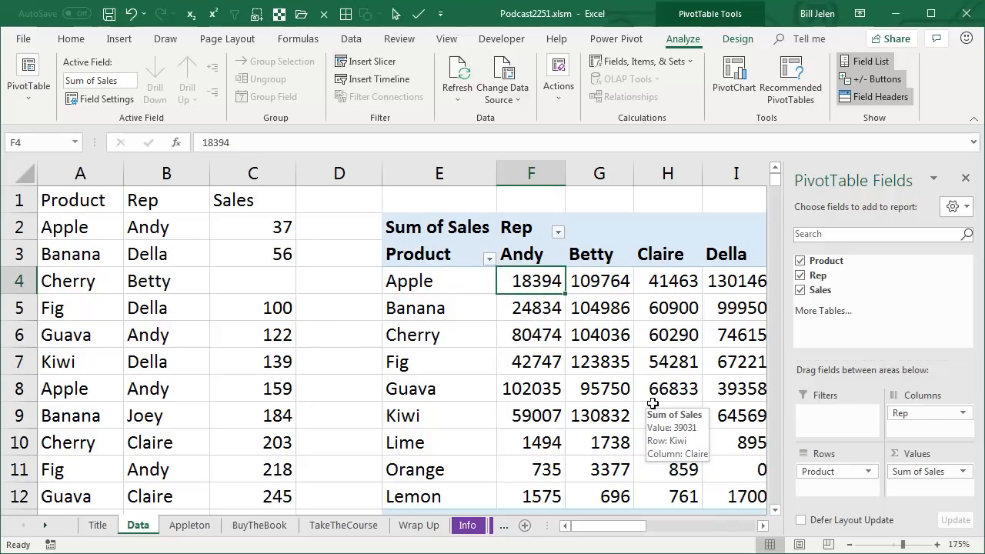
pyautogui.moveTo(464, 396)
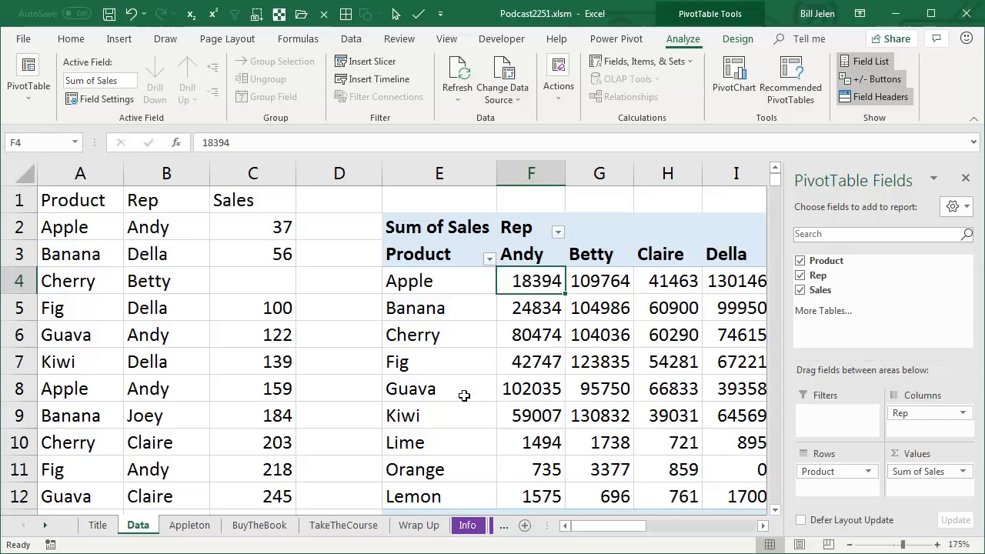
pyautogui.moveTo(277, 285)
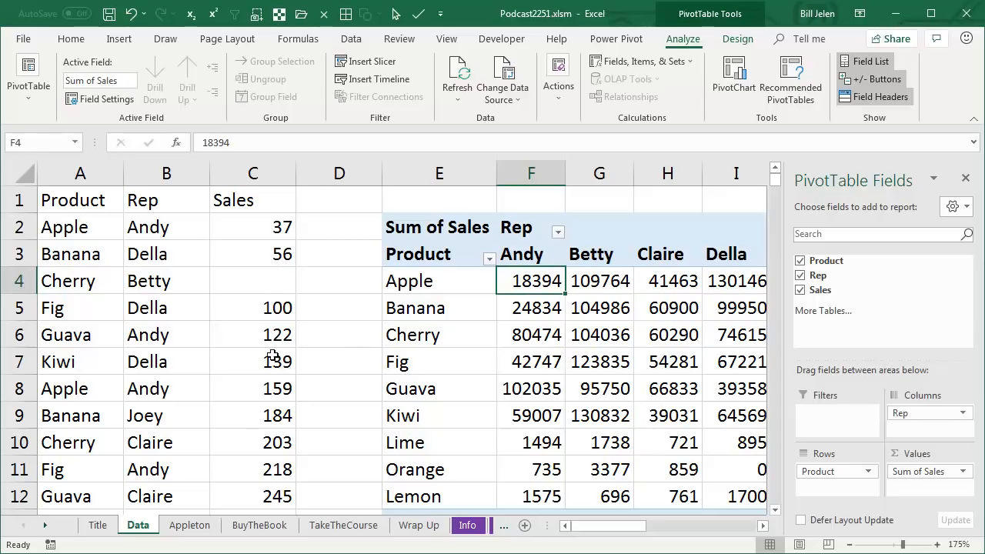
pyautogui.moveTo(269, 273)
pyautogui.write('0')
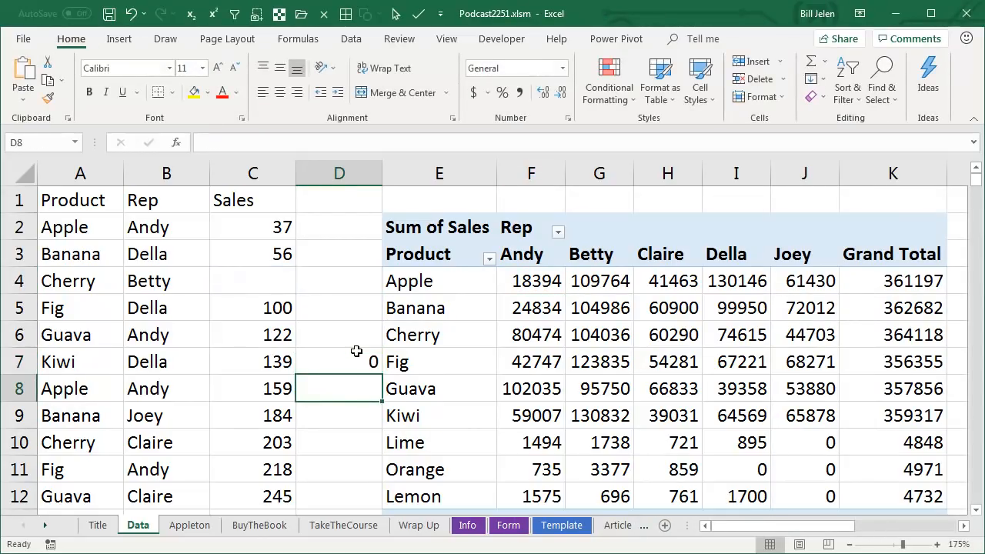
# Inspect D7's =C4 formula, then select Betty's Fig pivot total to restore the field list
pyautogui.click(340, 360)
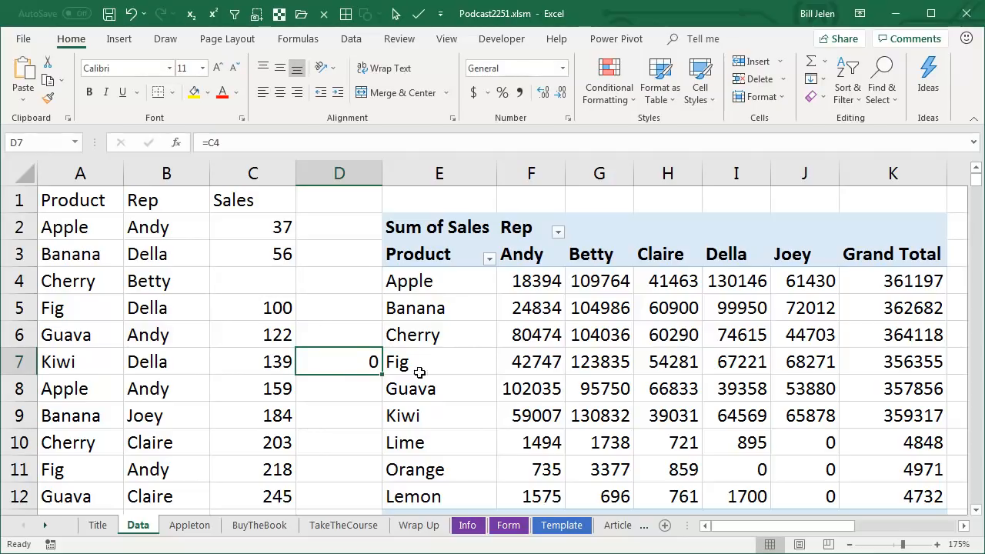
pyautogui.moveTo(596, 429)
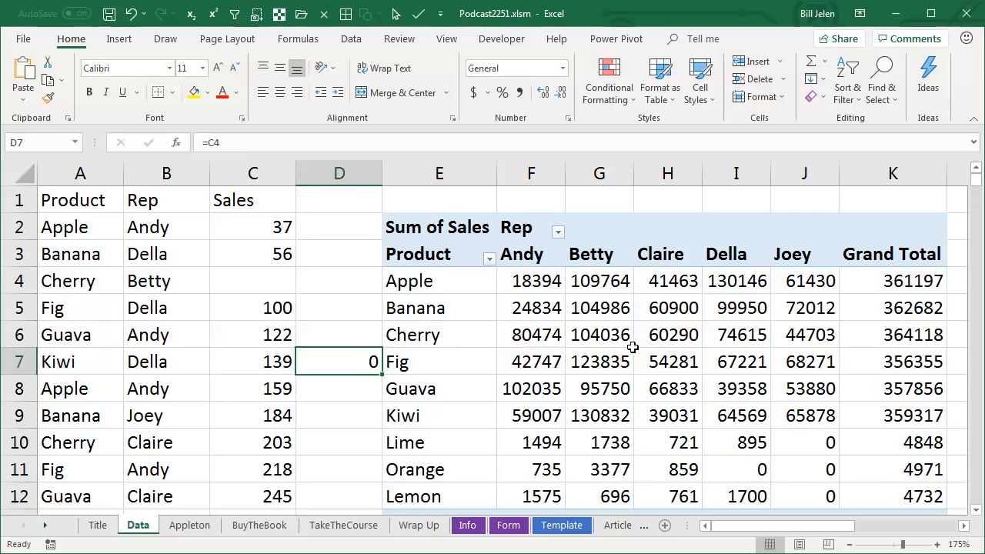
pyautogui.moveTo(627, 350)
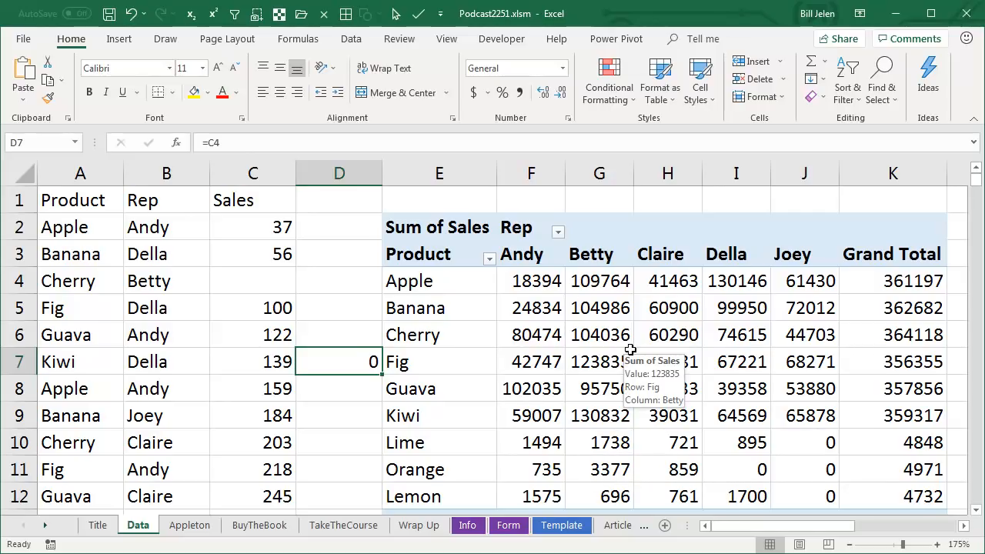
pyautogui.moveTo(604, 387)
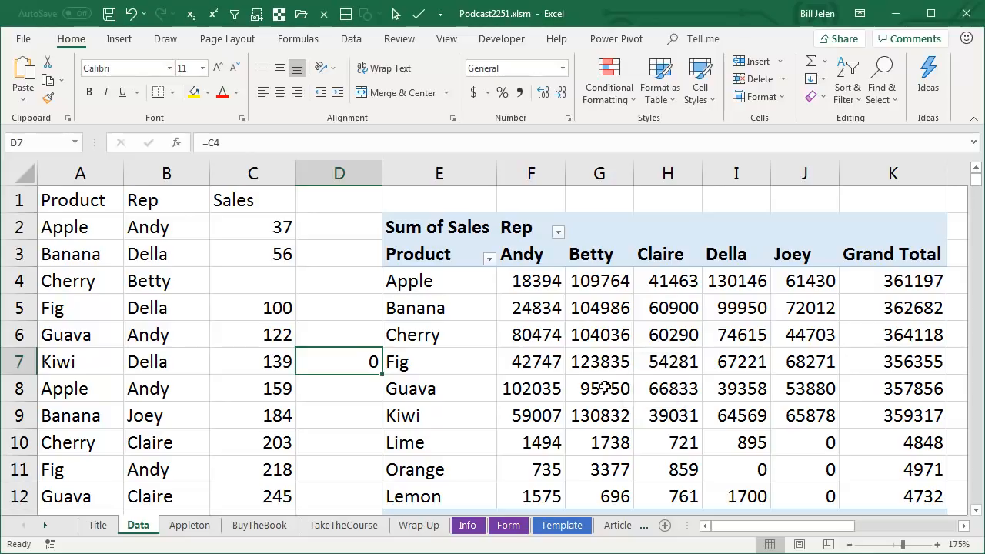
pyautogui.moveTo(223, 546)
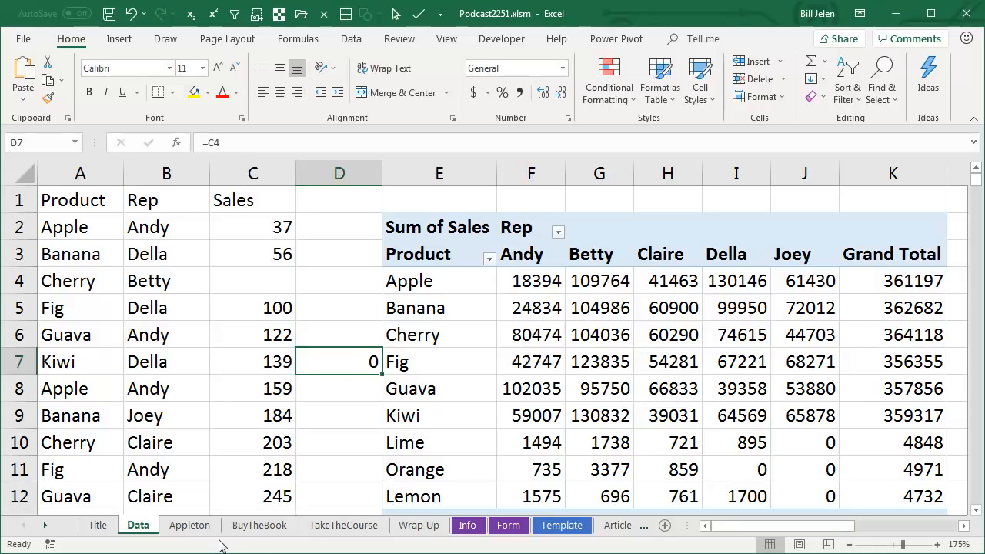
pyautogui.click(598, 361)
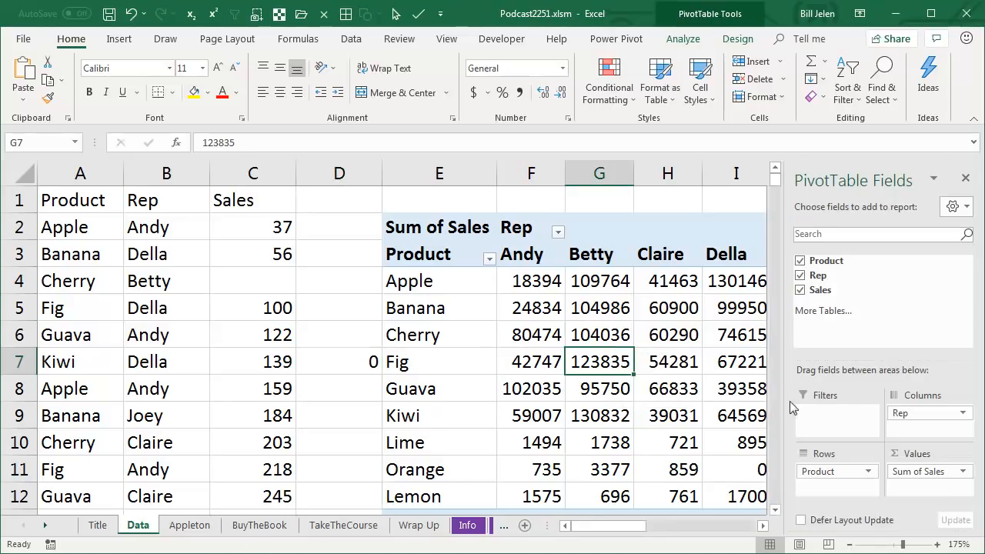
pyautogui.moveTo(826, 464)
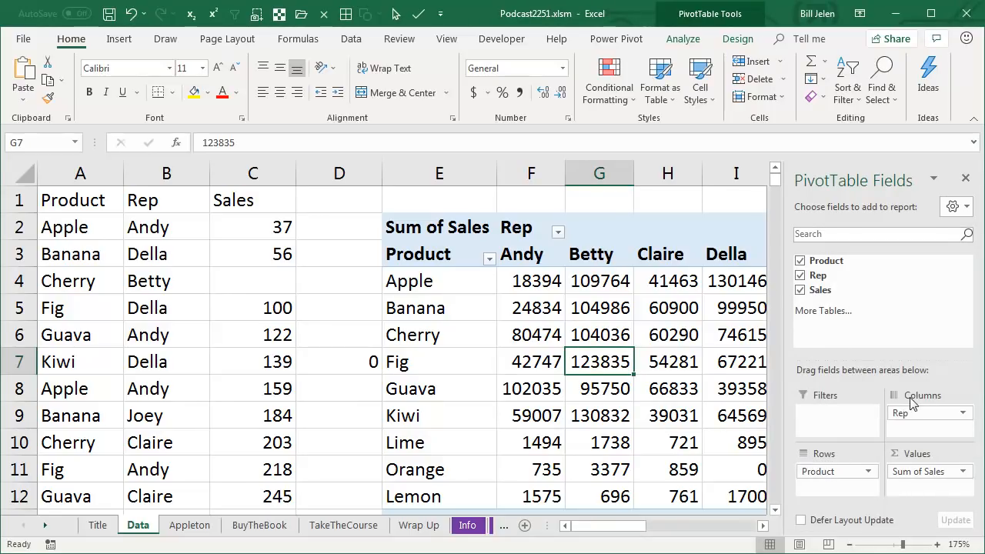
pyautogui.moveTo(806, 460)
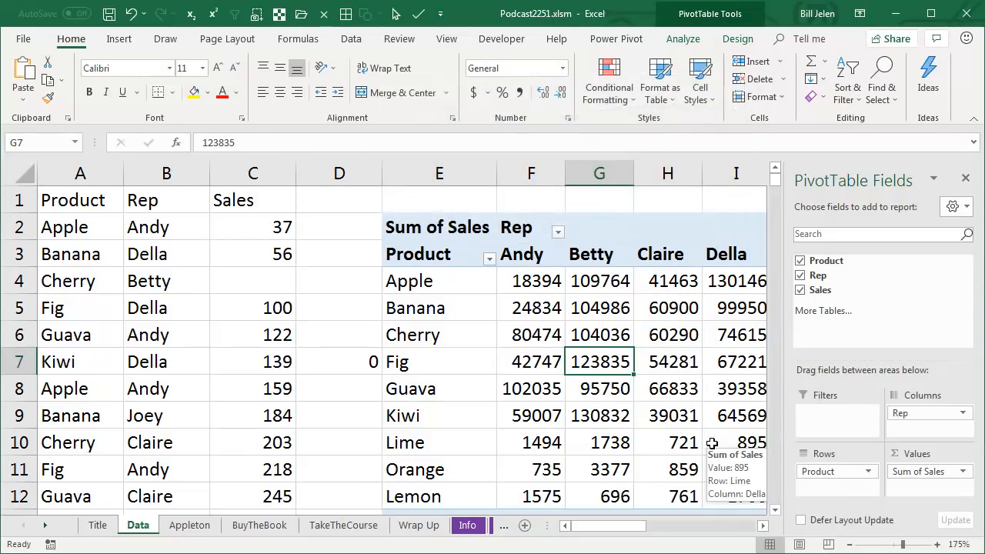
# Go to the BuyTheBook sheet
pyautogui.click(259, 525)
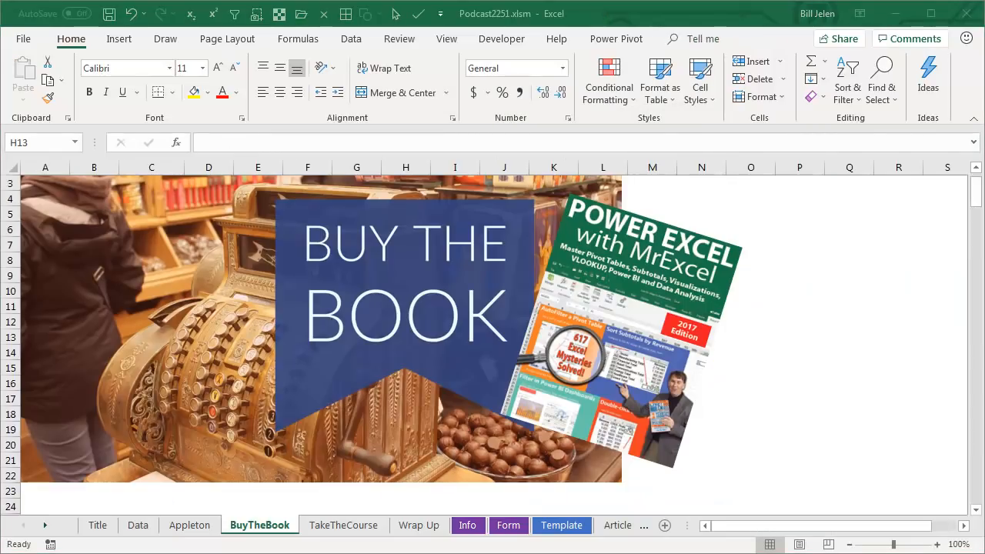
pyautogui.moveTo(852, 414)
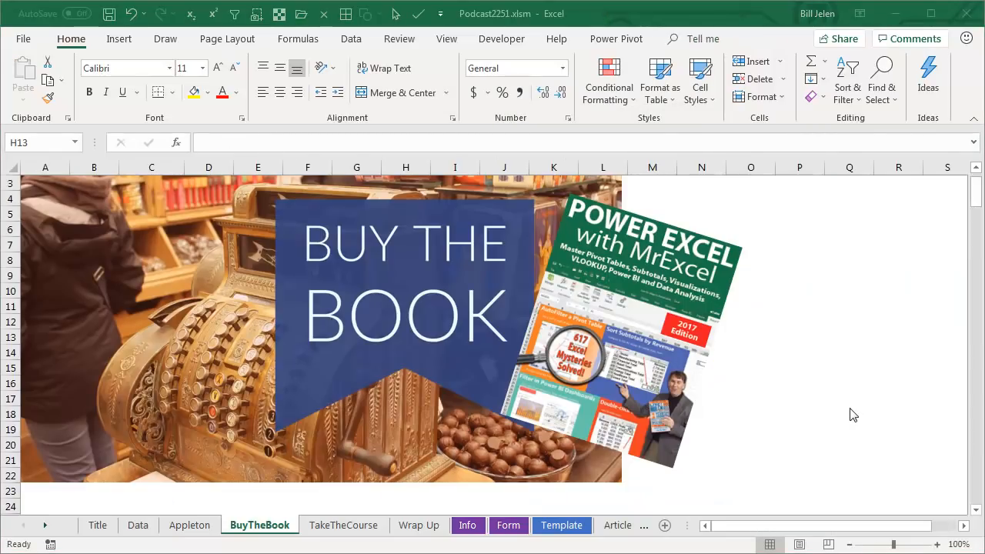
pyautogui.moveTo(875, 345)
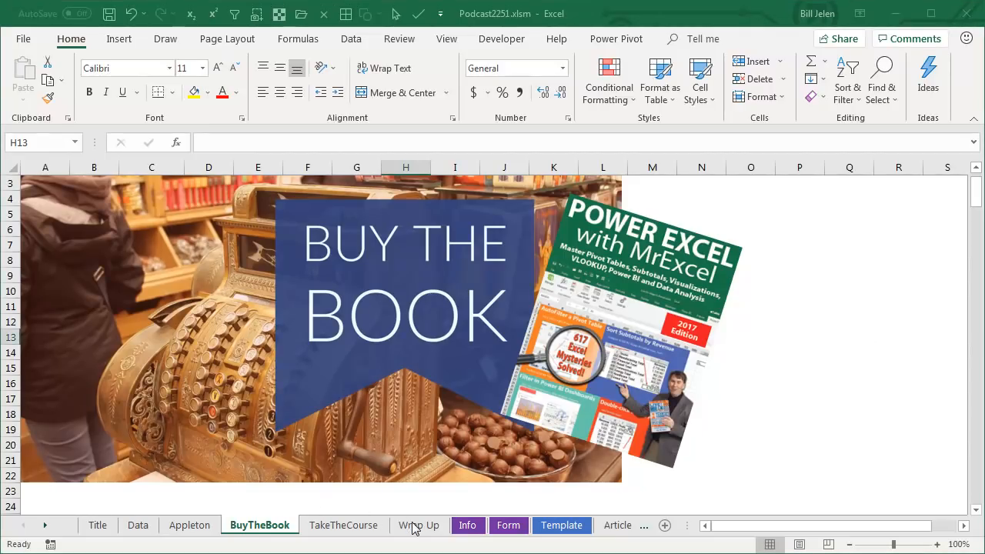
# Go to the Wrap Up sheet
pyautogui.click(420, 525)
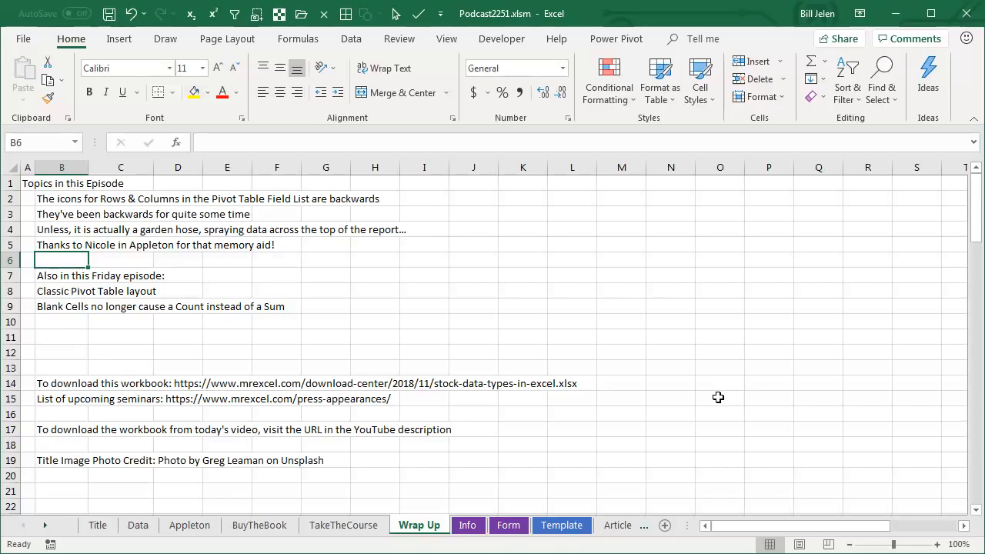
pyautogui.moveTo(772, 378)
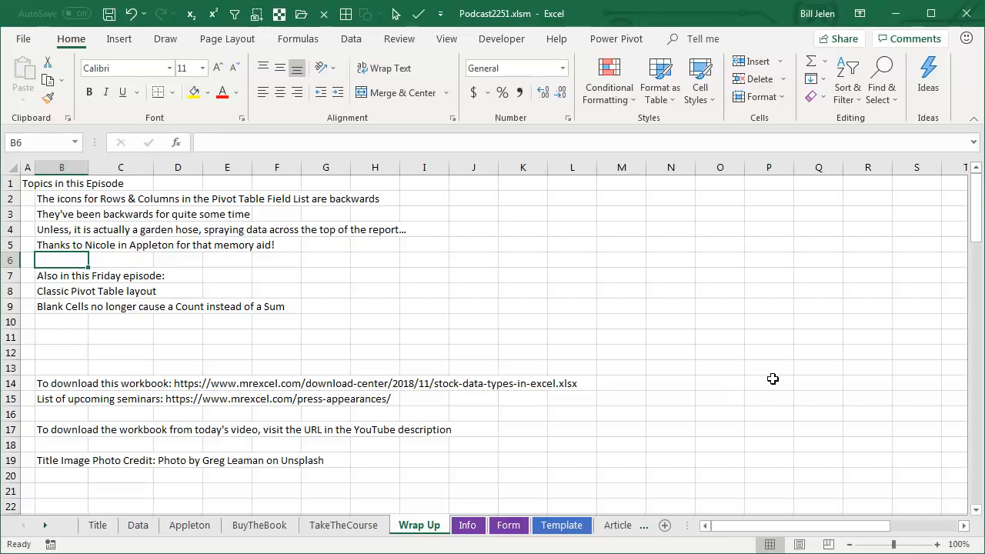
pyautogui.moveTo(771, 382)
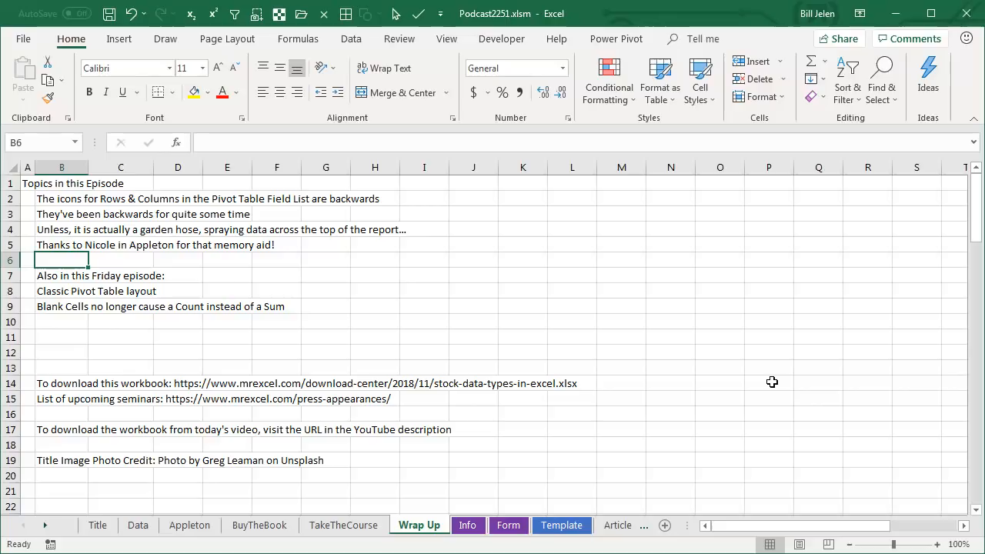
pyautogui.moveTo(435, 313)
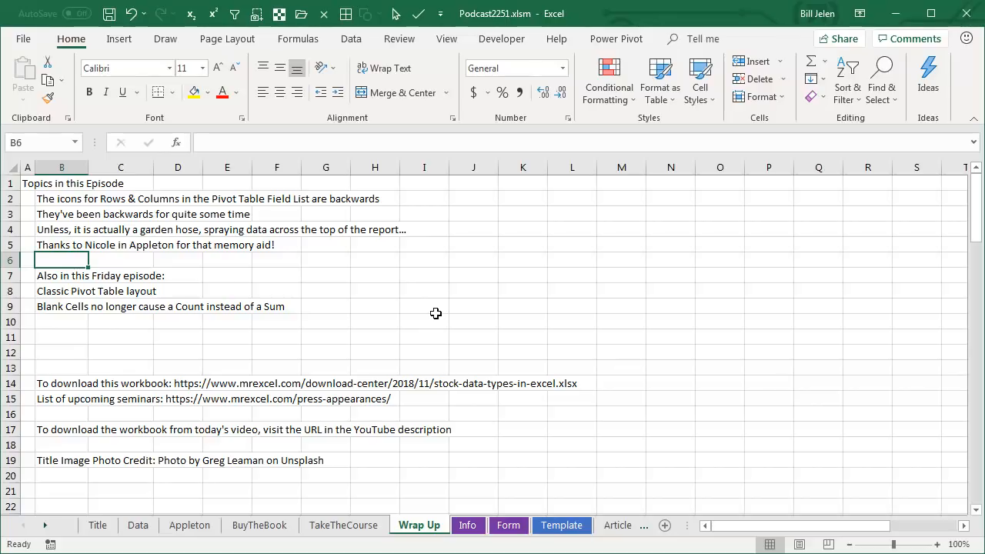
pyautogui.moveTo(436, 320)
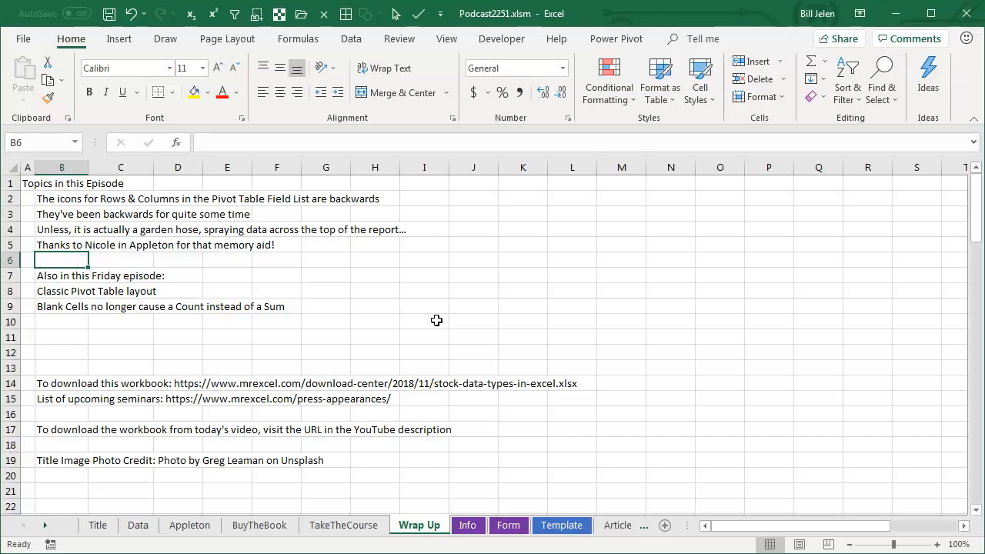
pyautogui.moveTo(344, 316)
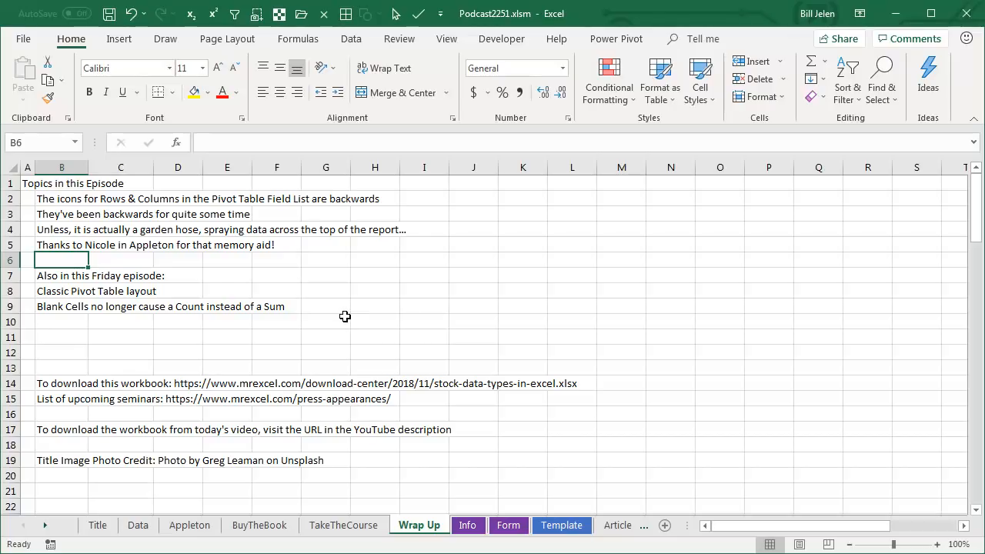